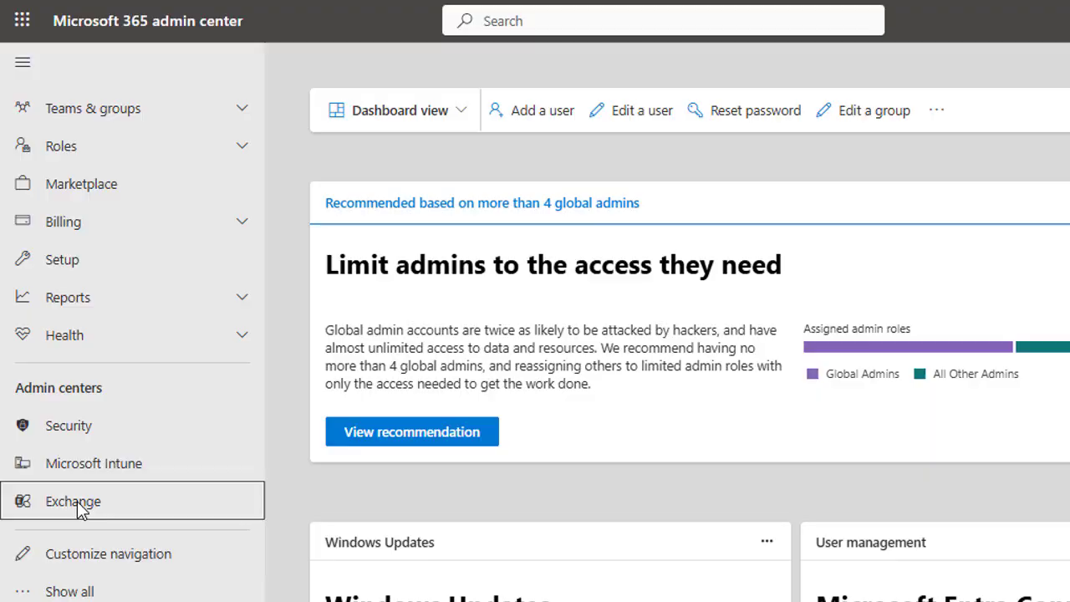
Open the Exchange admin center from the Admin centers navigation.
{"action": "left_click", "coordinate": [74, 501]}
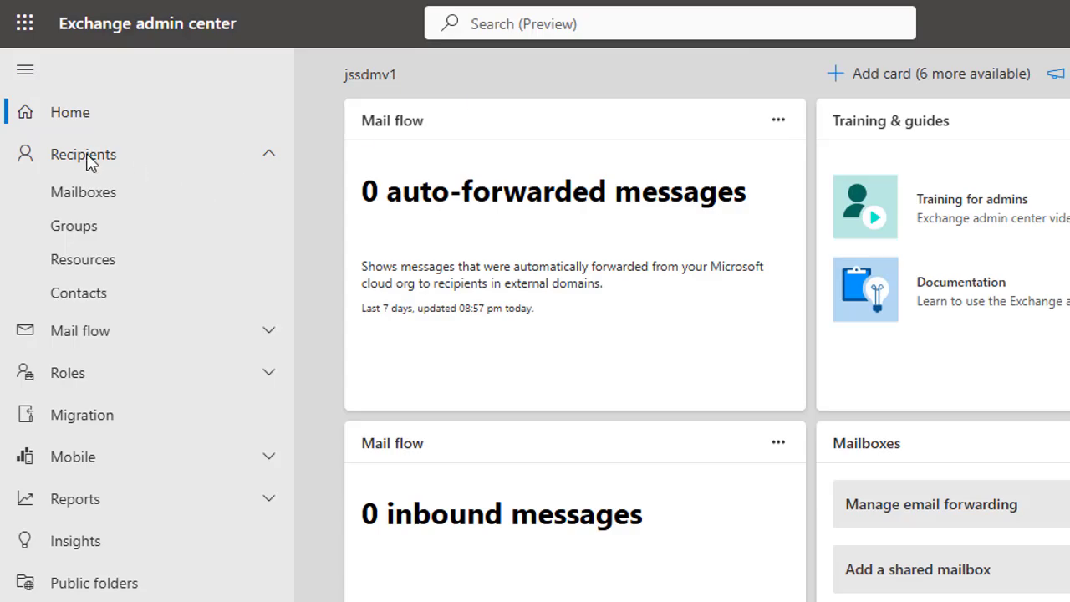
{"action": "mouse_move", "coordinate": [98, 207]}
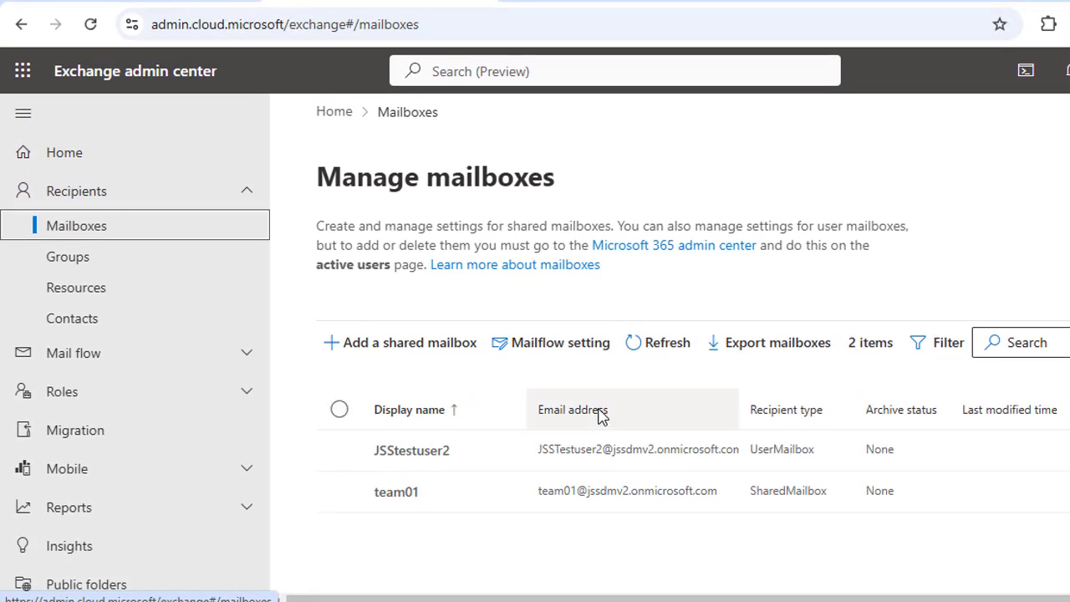
Delete the team01 shared mailbox and refresh the list so only JSStestuser2 remains.
{"action": "left_click", "coordinate": [339, 491]}
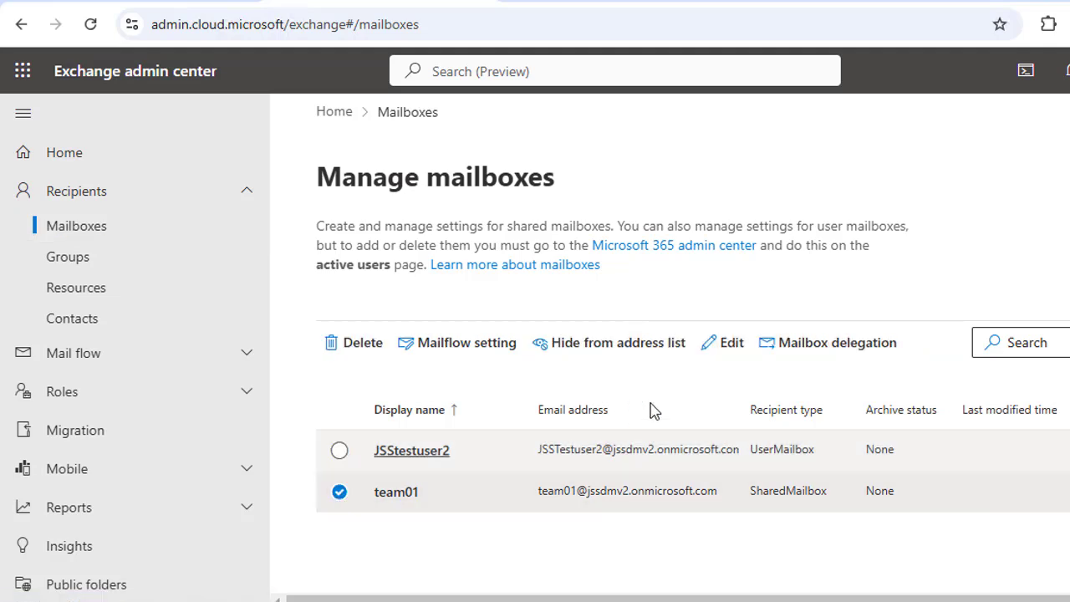
{"action": "left_click", "coordinate": [354, 341]}
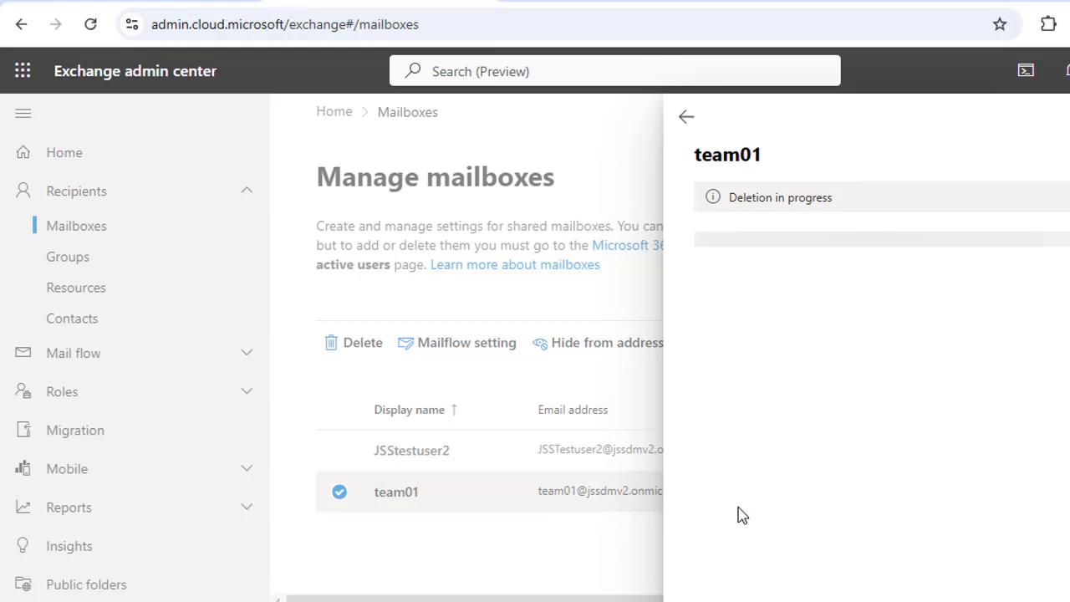
{"action": "mouse_move", "coordinate": [451, 374]}
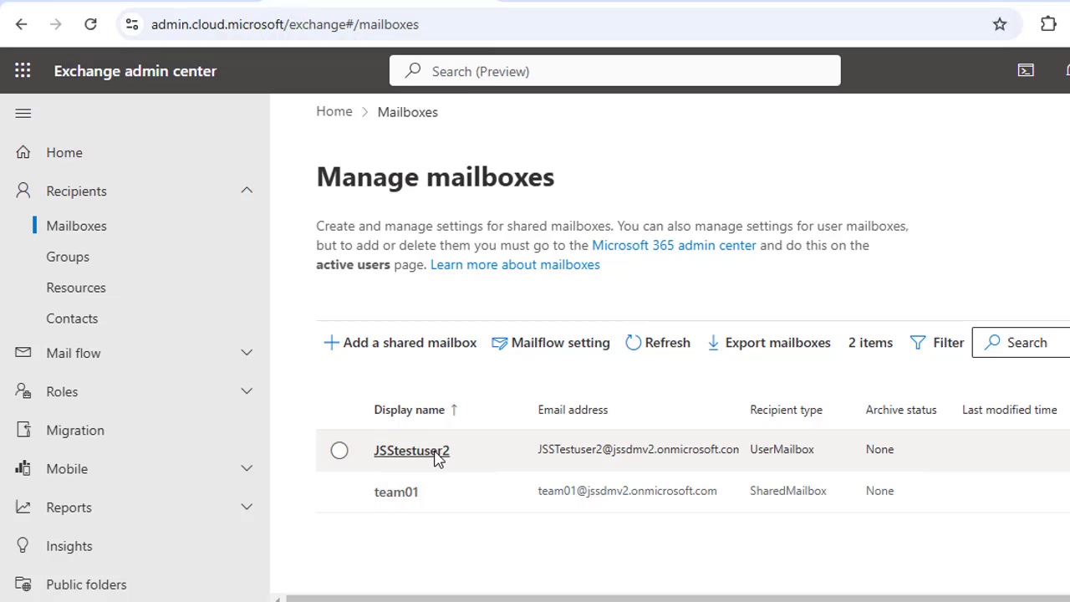
{"action": "left_click", "coordinate": [657, 341]}
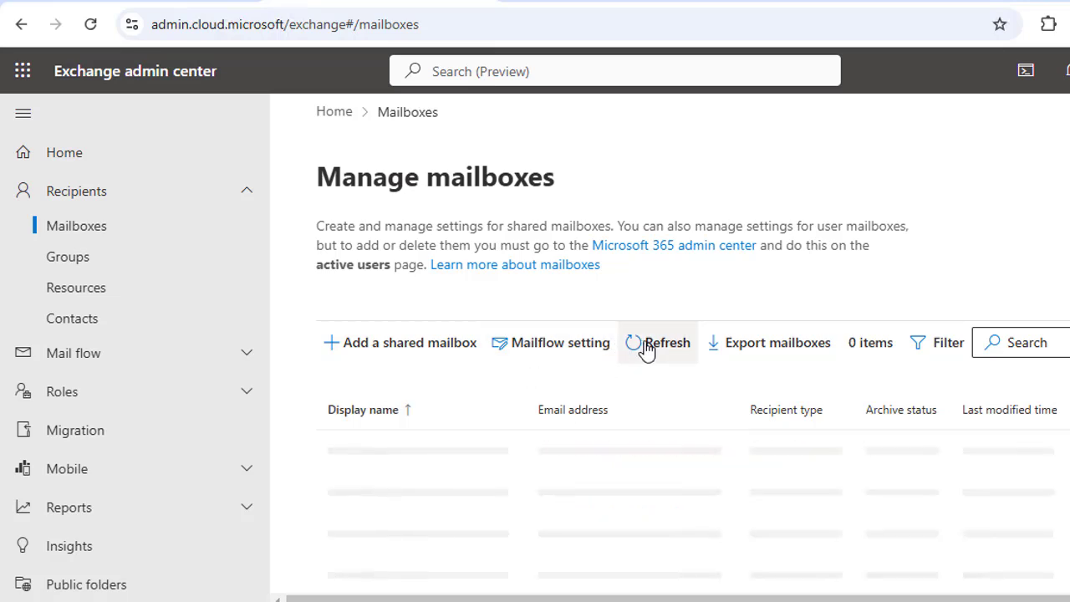
{"action": "left_click", "coordinate": [657, 341]}
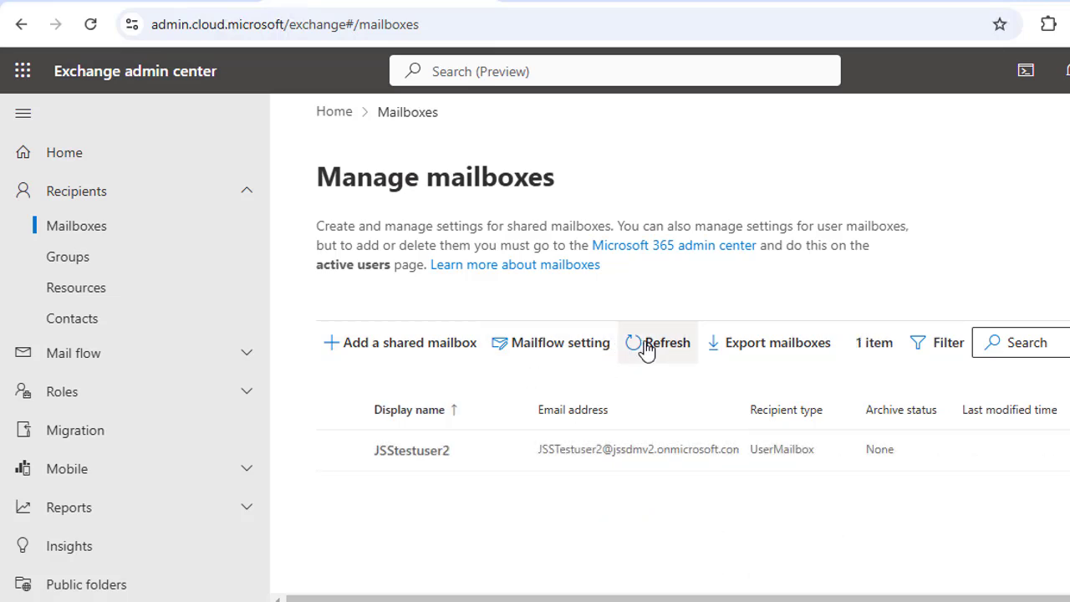
{"action": "mouse_move", "coordinate": [399, 341]}
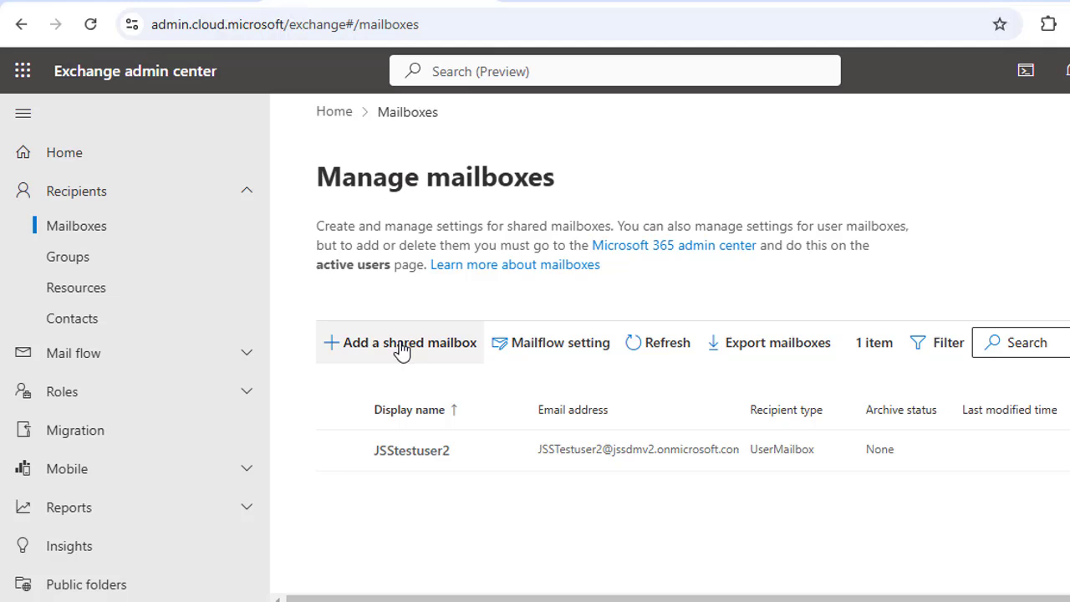
{"action": "left_click", "coordinate": [399, 341]}
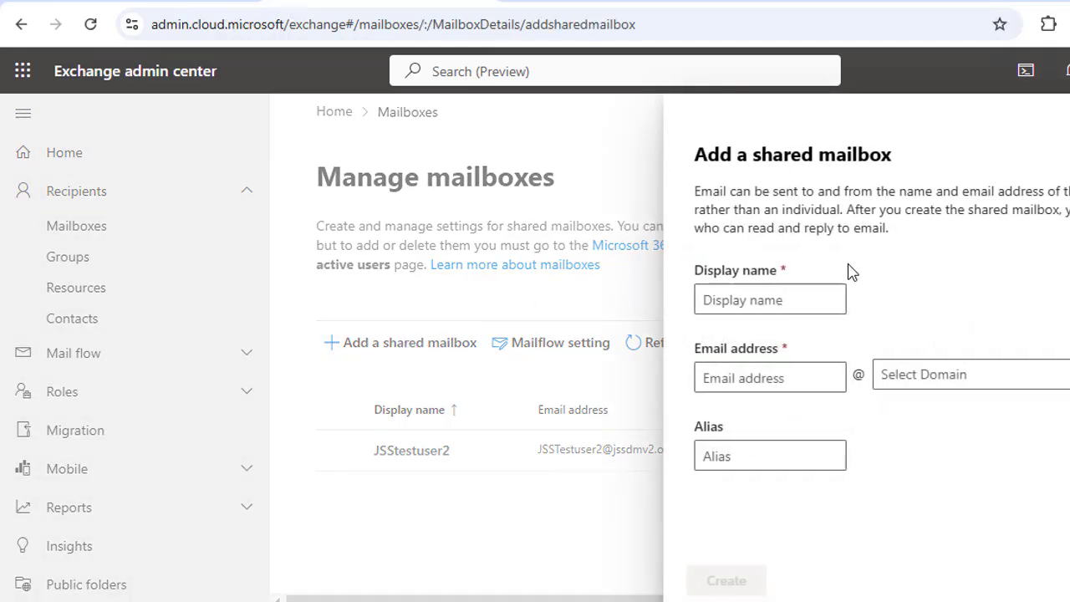
{"action": "type", "text": "johndoe"}
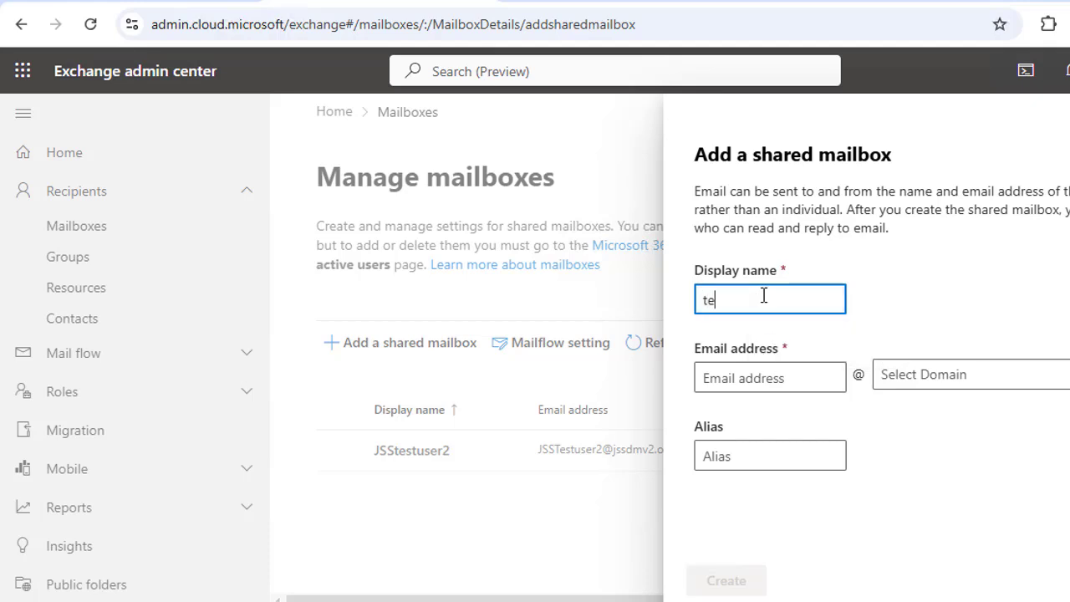
{"action": "type", "text": "am"}
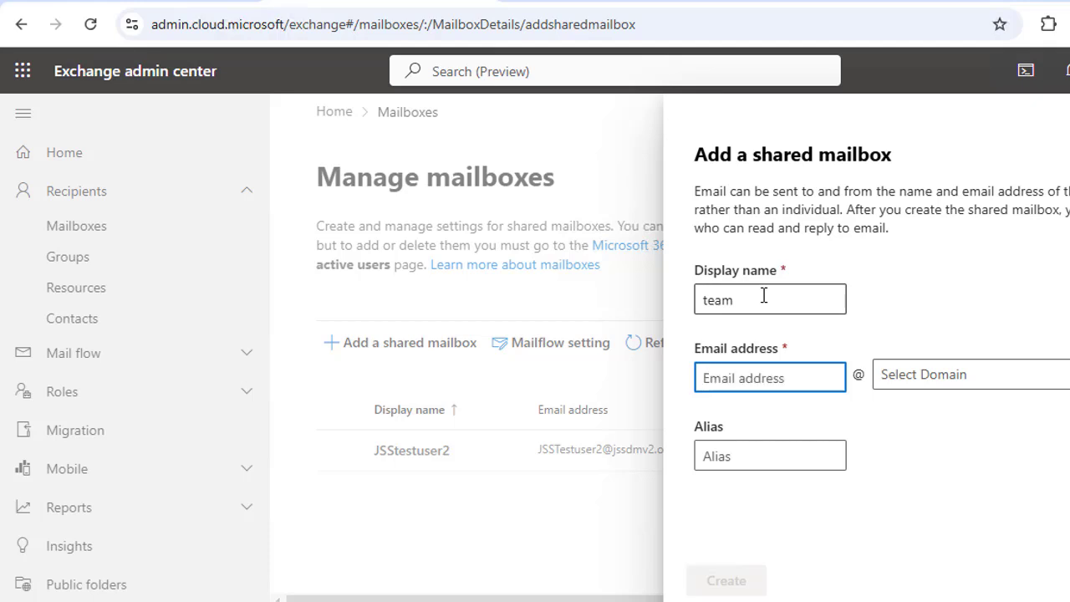
{"action": "type", "text": "team"}
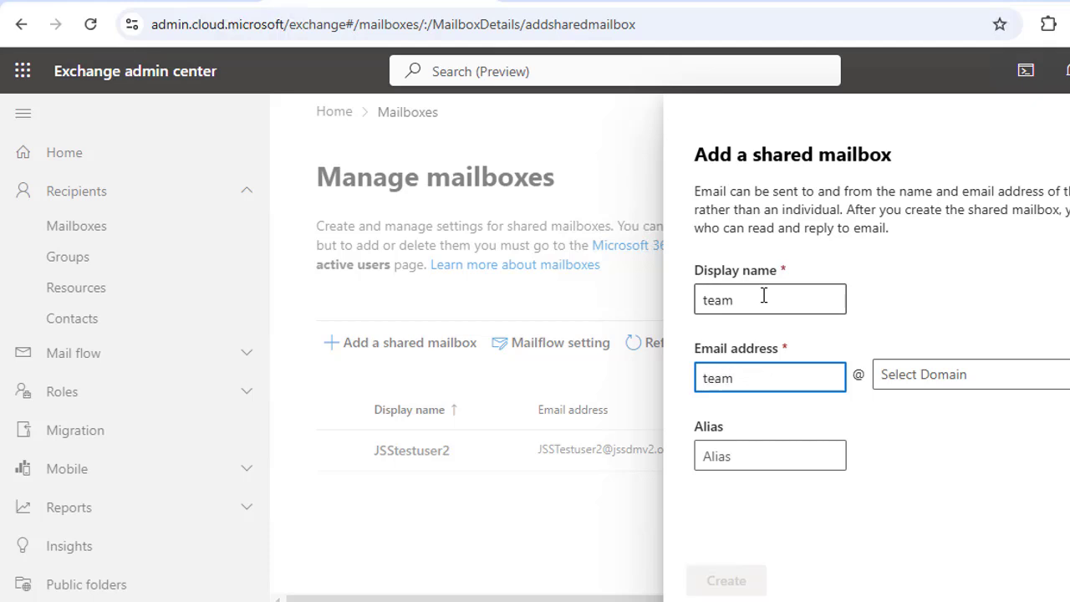
{"action": "type", "text": "01"}
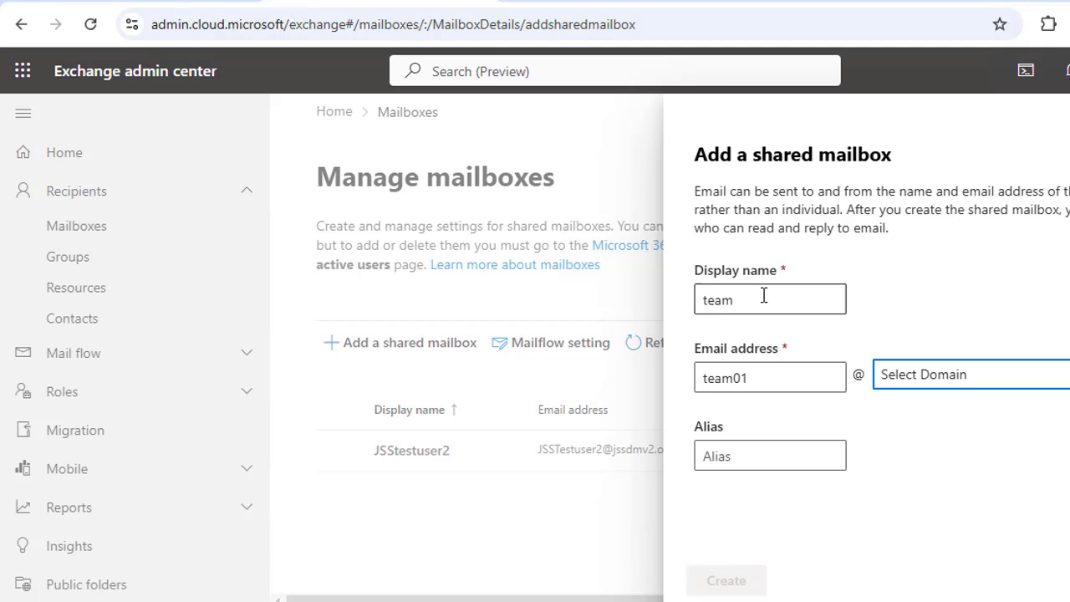
{"action": "left_click", "coordinate": [953, 374]}
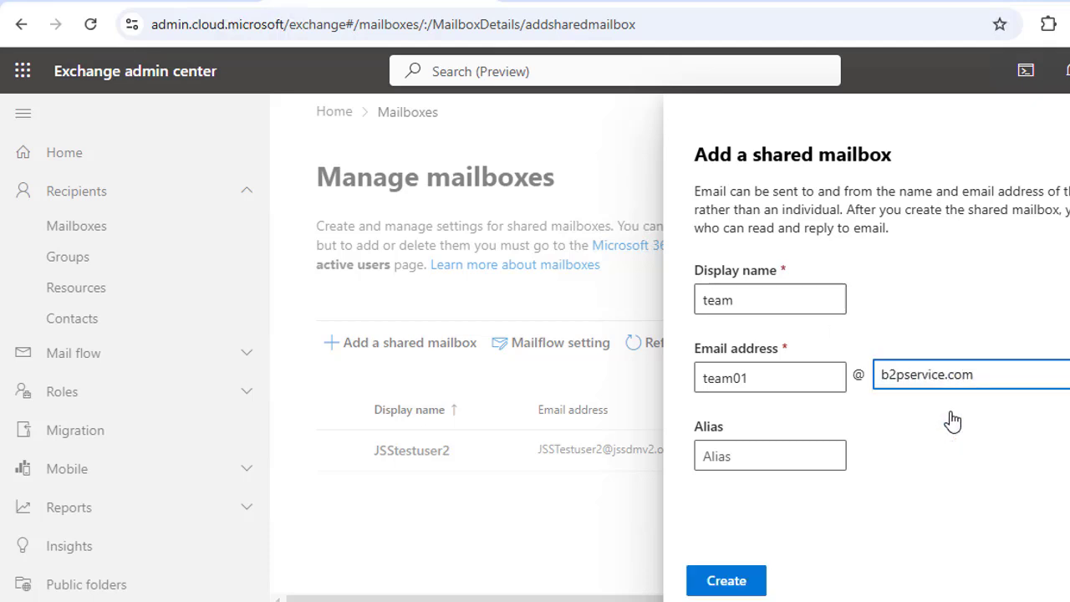
{"action": "mouse_move", "coordinate": [984, 411]}
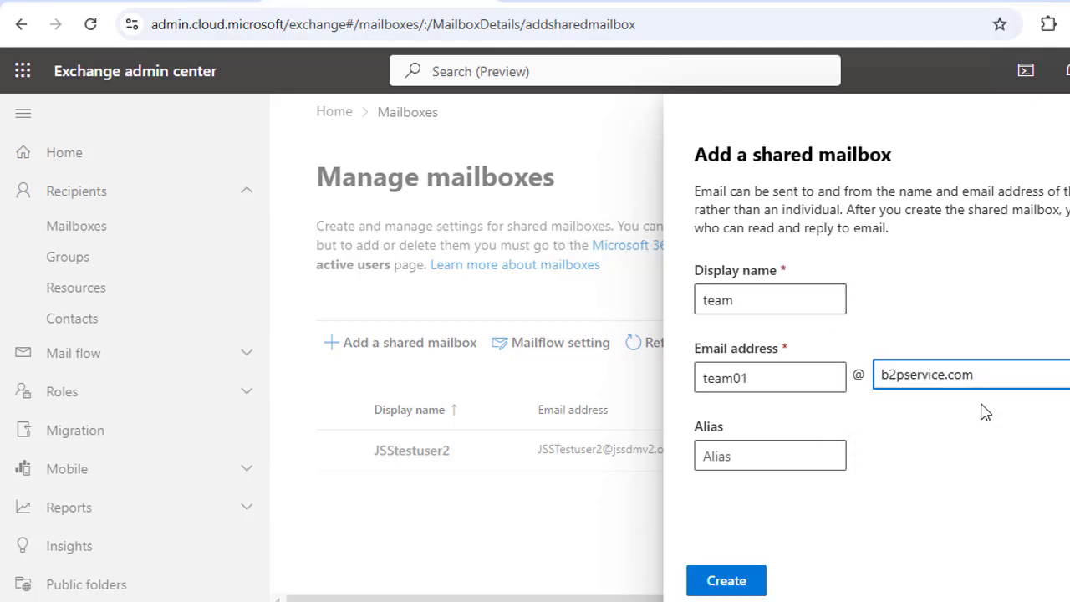
{"action": "mouse_move", "coordinate": [979, 411]}
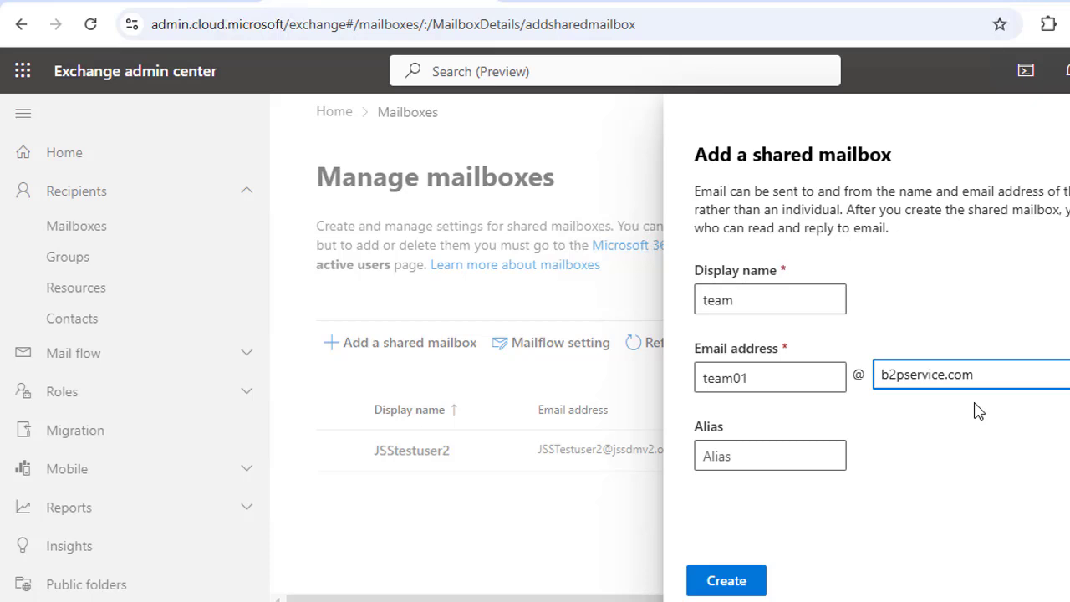
{"action": "mouse_move", "coordinate": [722, 434]}
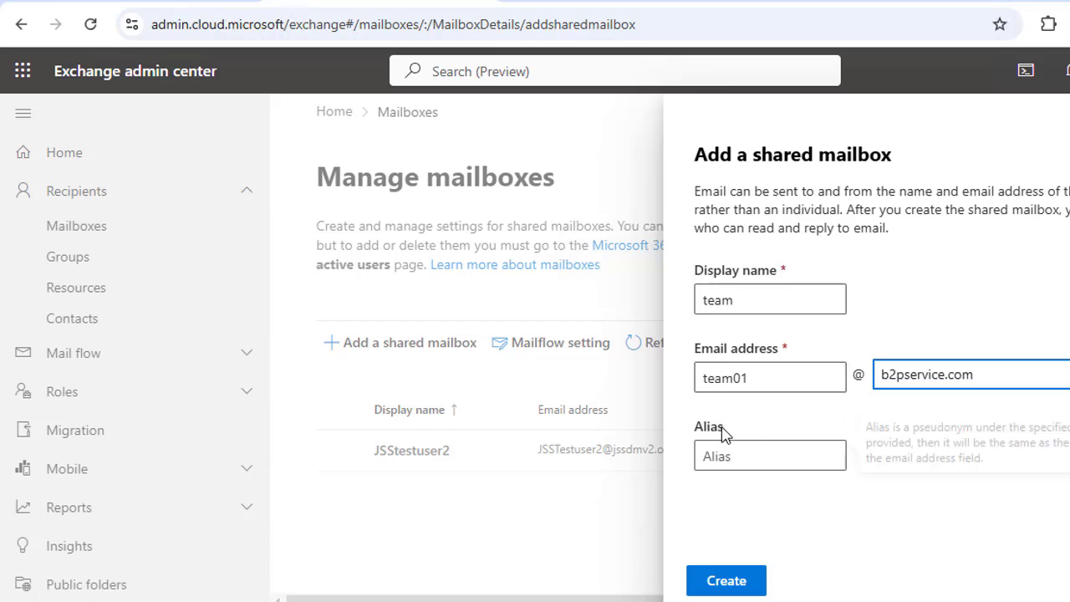
{"action": "left_click", "coordinate": [725, 580]}
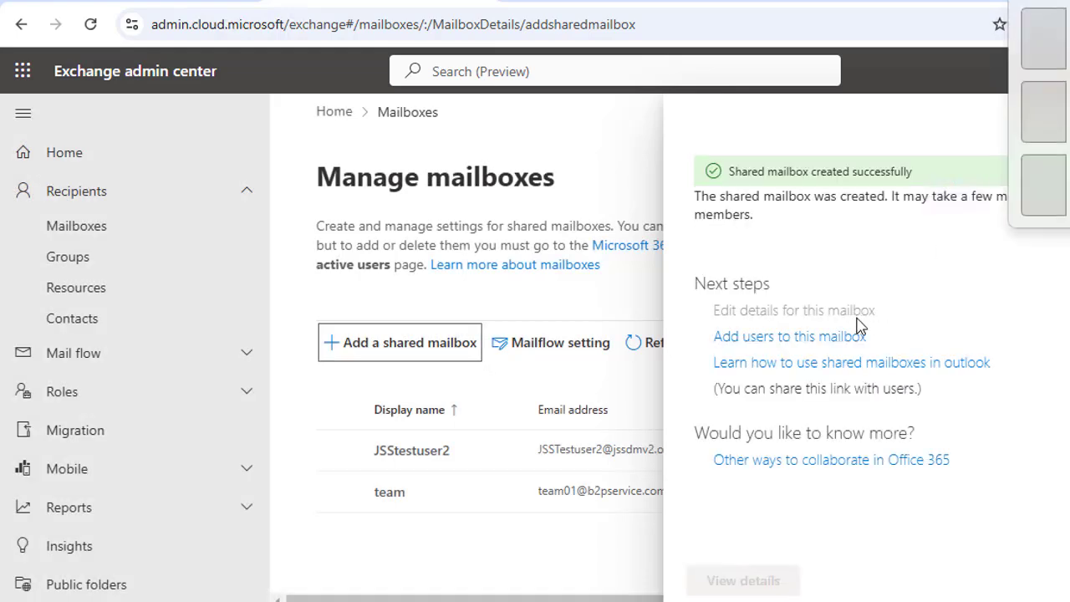
{"action": "mouse_move", "coordinate": [878, 102]}
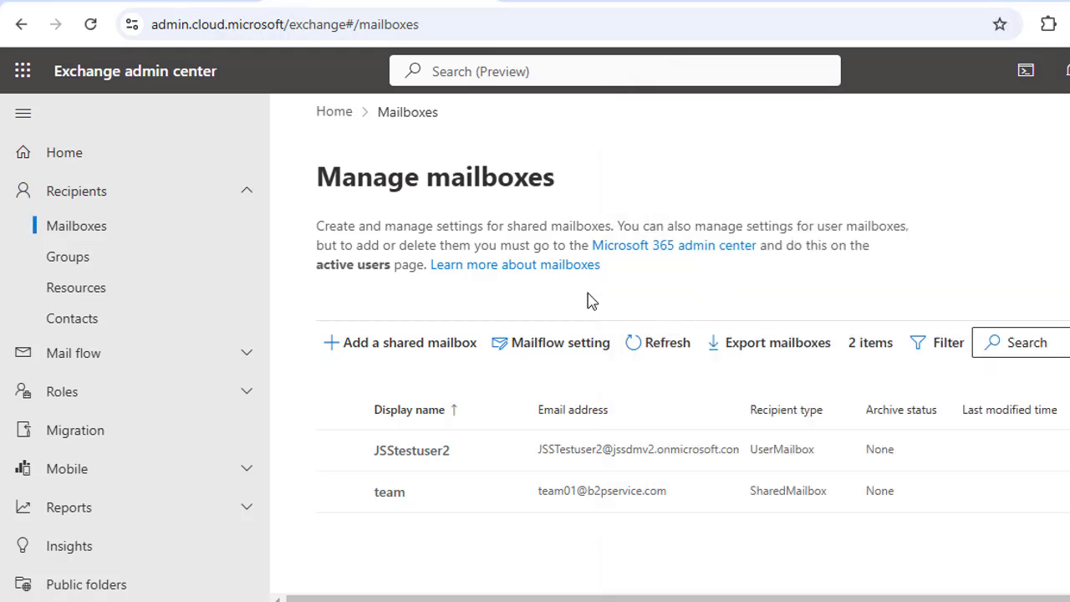
{"action": "mouse_move", "coordinate": [501, 351]}
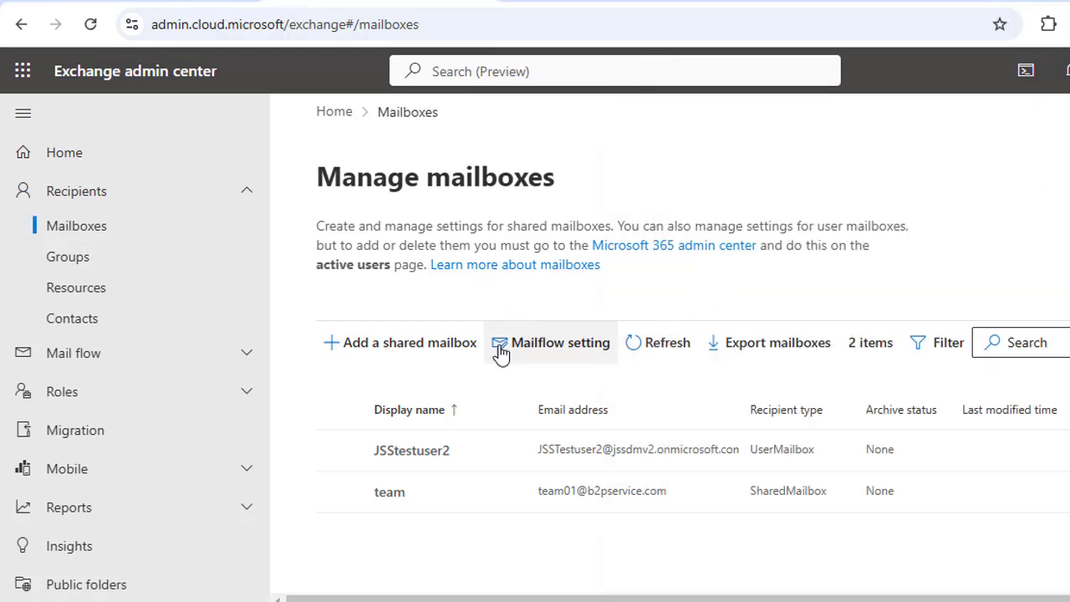
{"action": "mouse_move", "coordinate": [326, 324]}
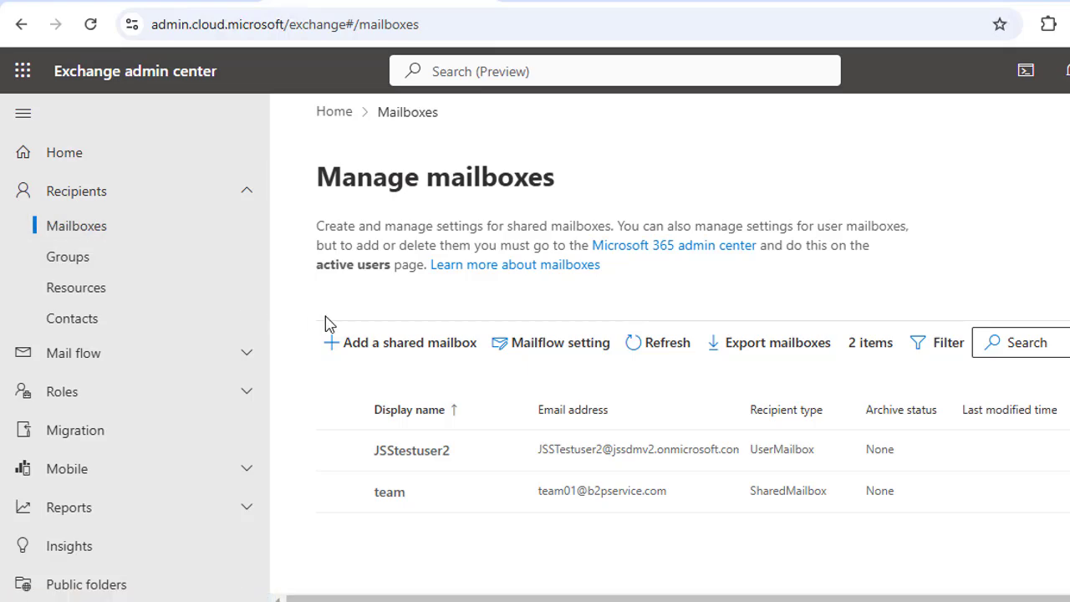
{"action": "mouse_move", "coordinate": [418, 485]}
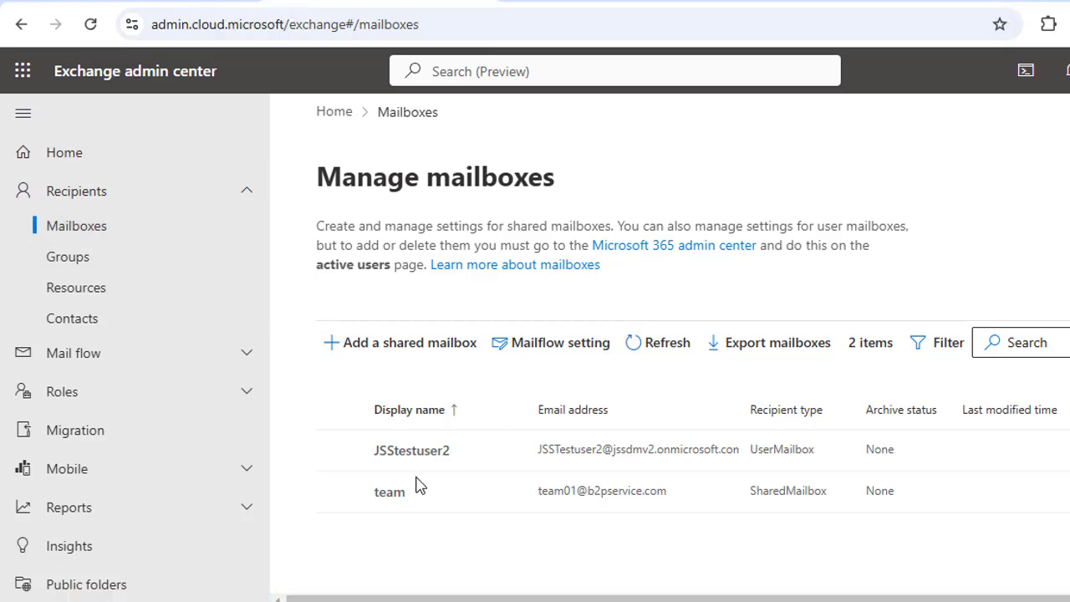
Add JSStestuser2 as a Read and manage (Full Access) delegate on the team mailbox.
{"action": "left_click", "coordinate": [388, 491]}
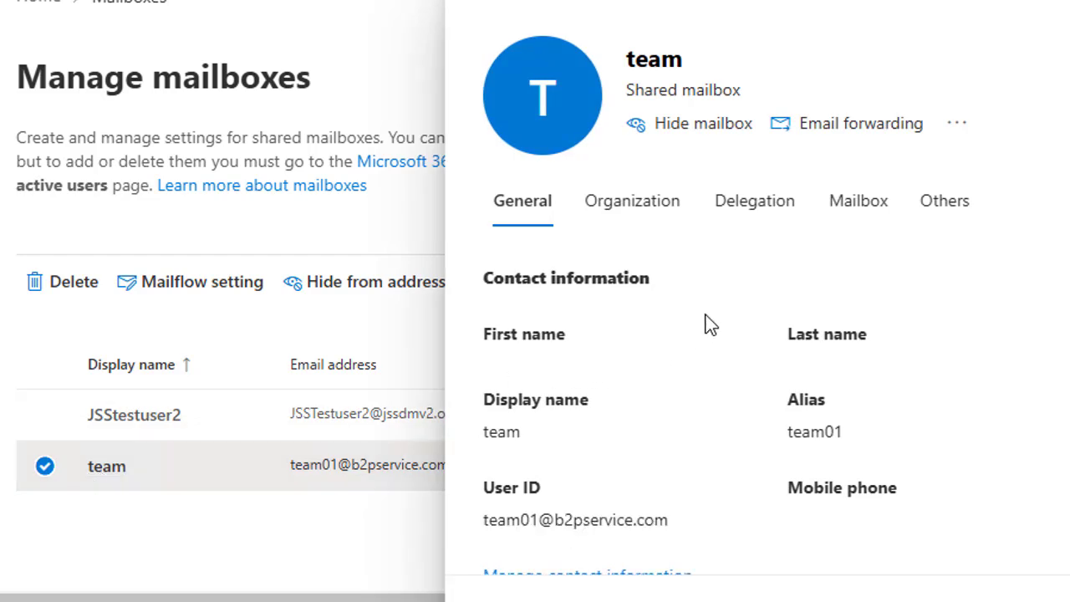
{"action": "mouse_move", "coordinate": [752, 201]}
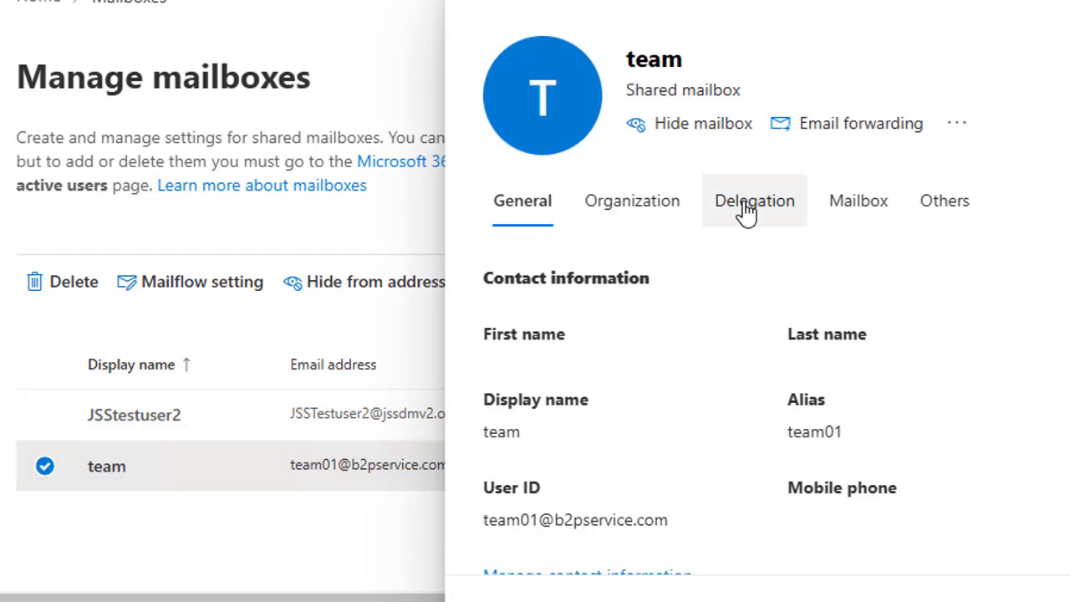
{"action": "left_click", "coordinate": [752, 201]}
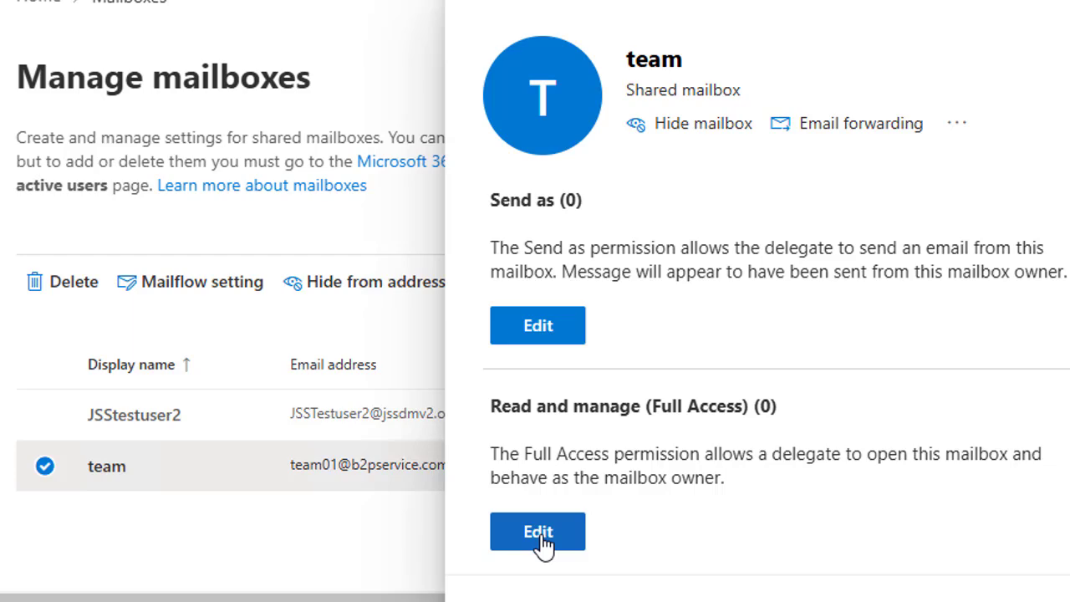
{"action": "left_click", "coordinate": [538, 532]}
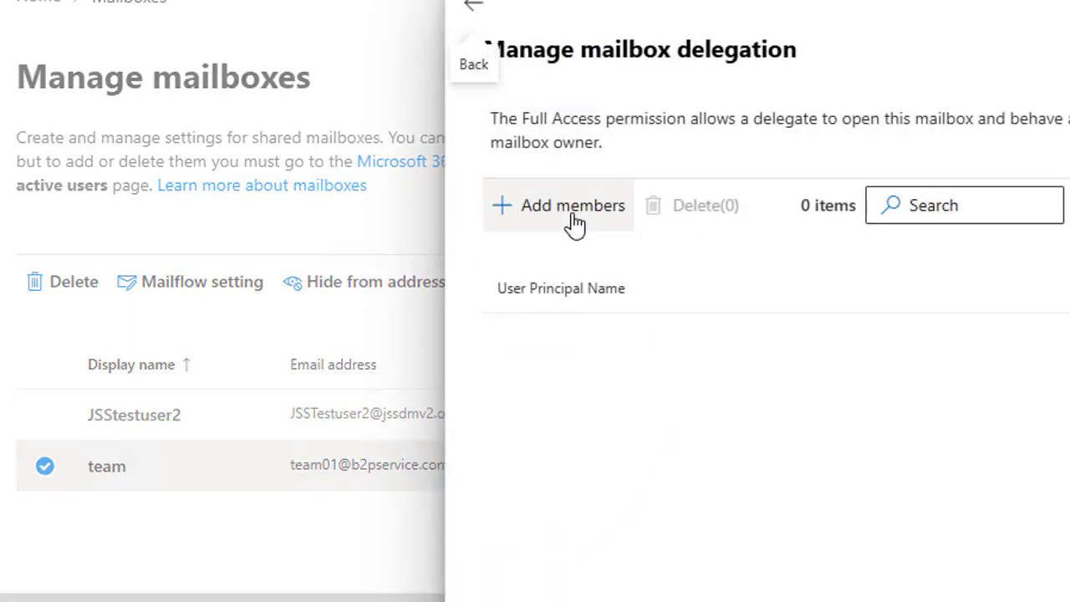
{"action": "left_click", "coordinate": [571, 204]}
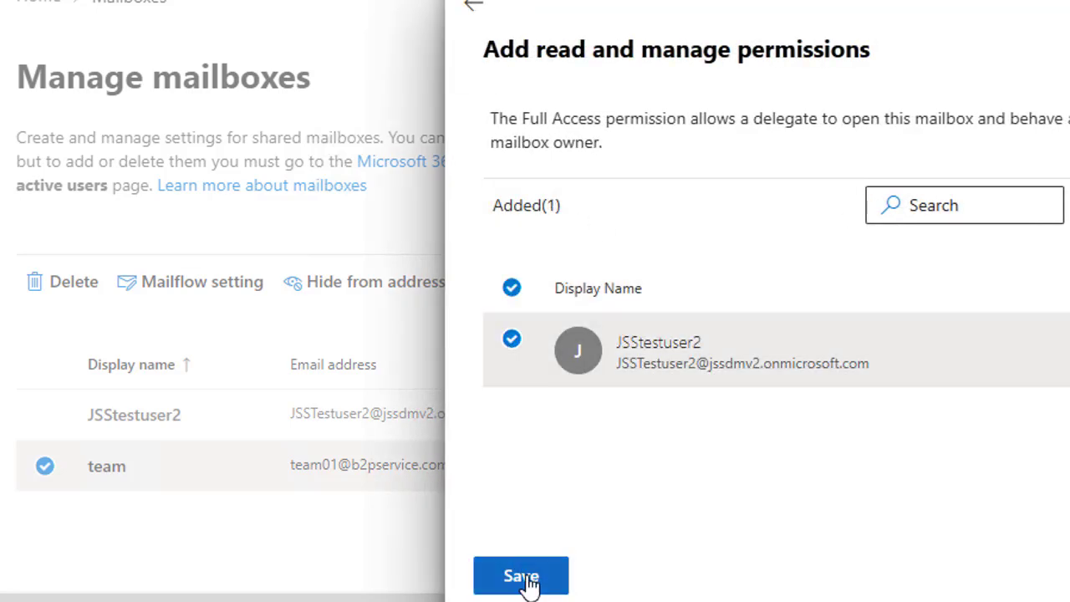
{"action": "left_click", "coordinate": [522, 575]}
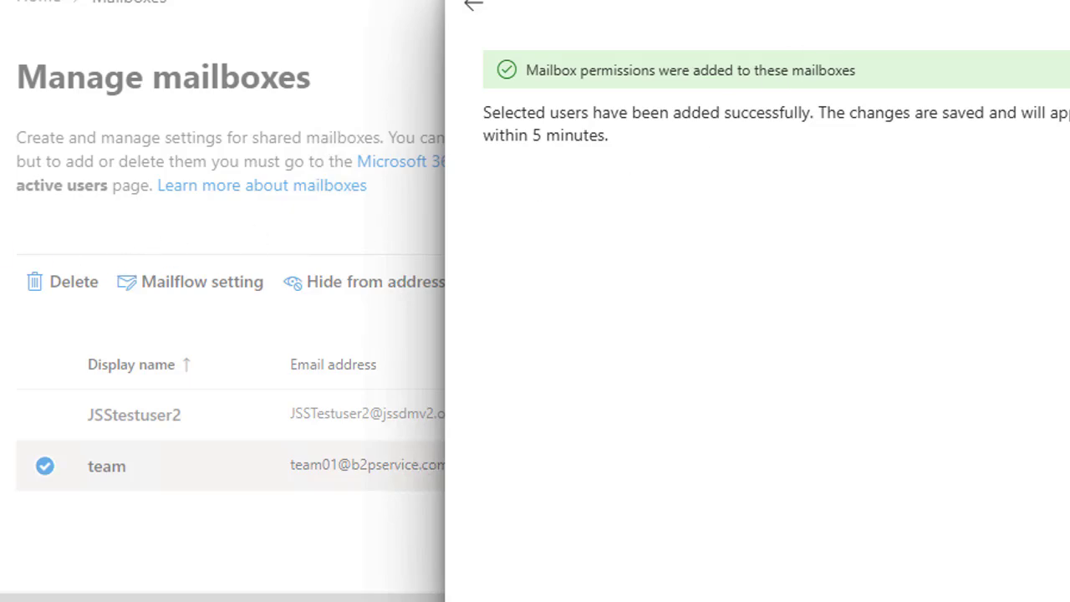
{"action": "left_click", "coordinate": [475, 5]}
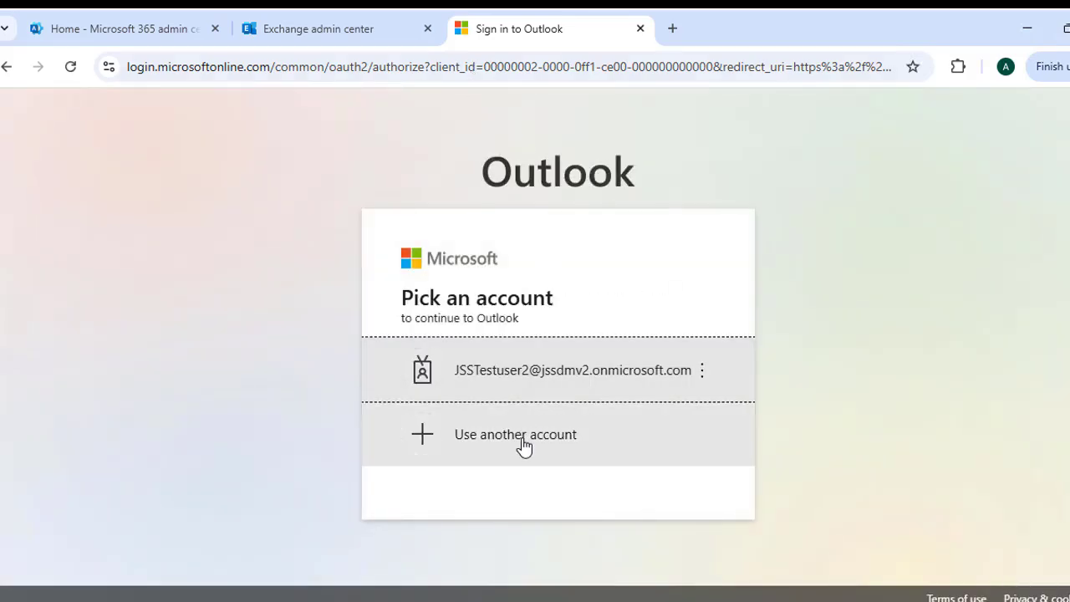
Sign in to Outlook with another account as JSStestuser2, entering address and password.
{"action": "left_click", "coordinate": [572, 369]}
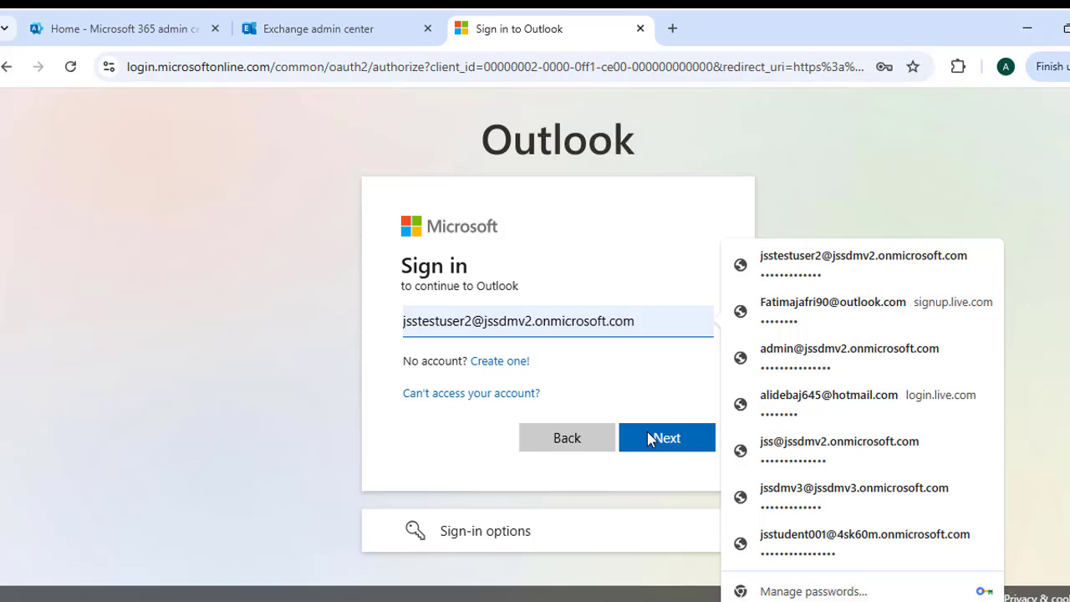
{"action": "left_click", "coordinate": [665, 438]}
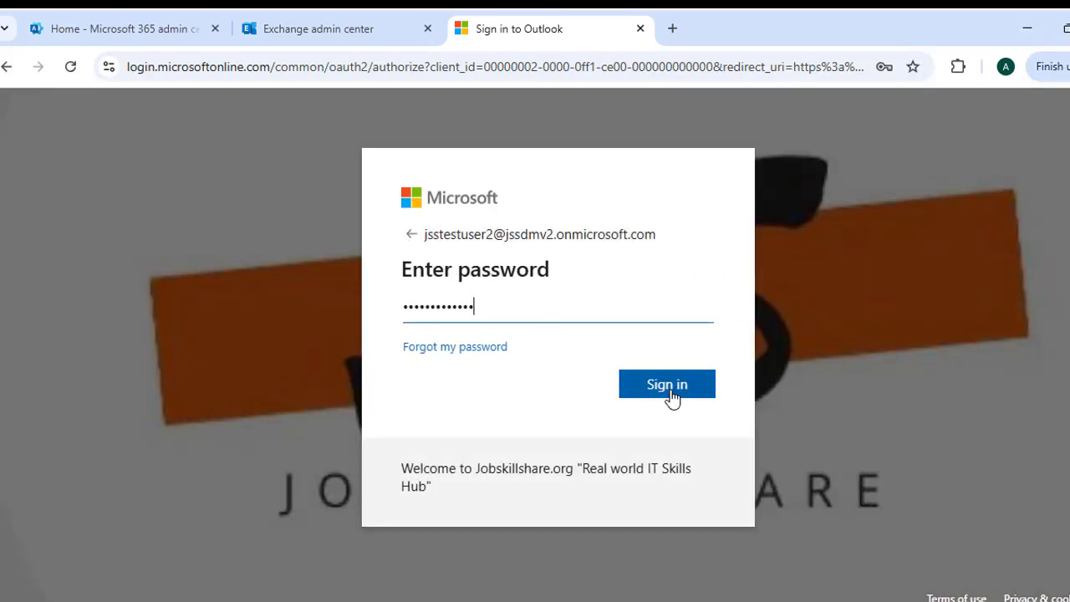
{"action": "left_click", "coordinate": [665, 383]}
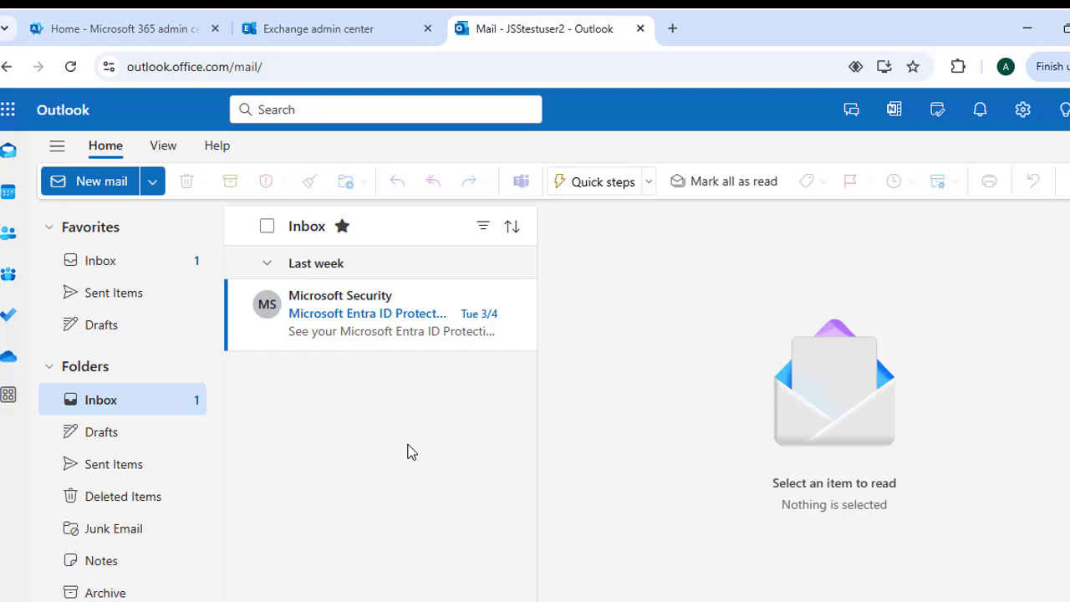
{"action": "mouse_move", "coordinate": [1013, 137]}
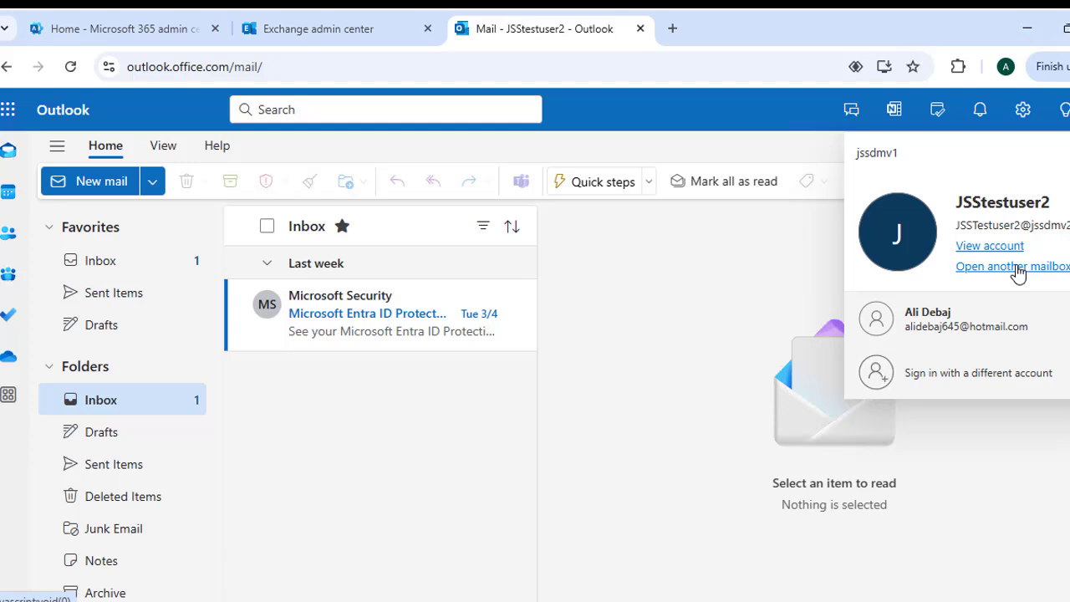
Bring up Outlook's Open another mailbox prompt, then return to the Exchange mailbox list.
{"action": "left_click", "coordinate": [1013, 266]}
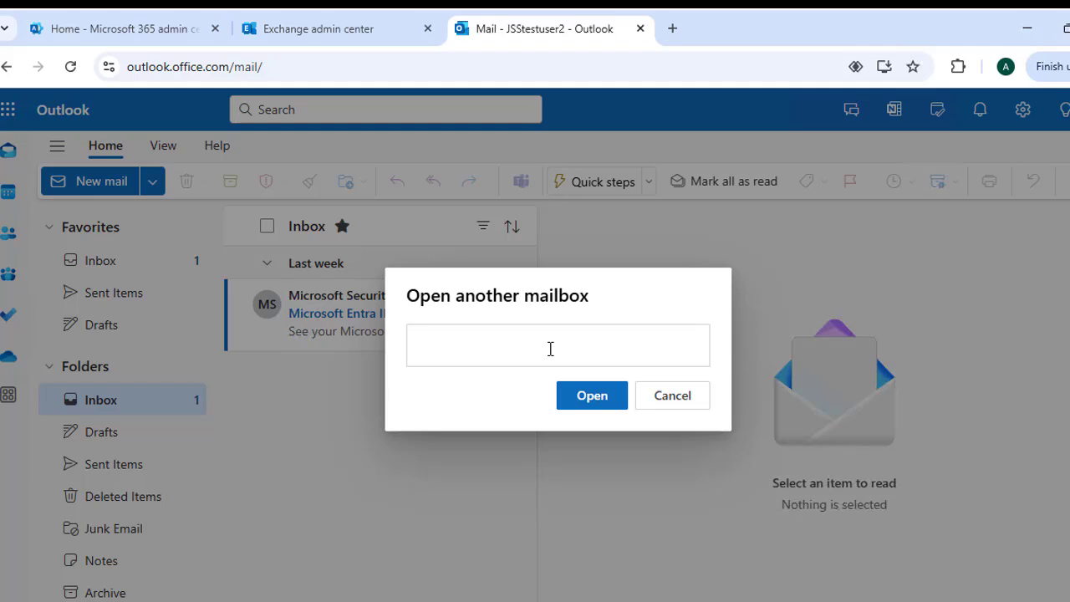
{"action": "left_click", "coordinate": [558, 344]}
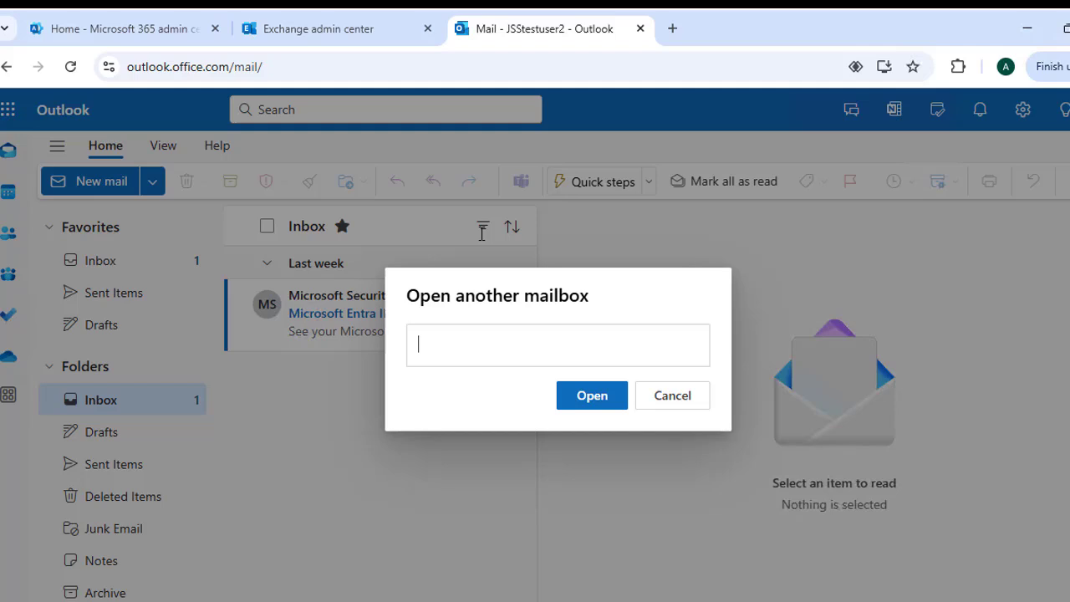
{"action": "left_click", "coordinate": [338, 27]}
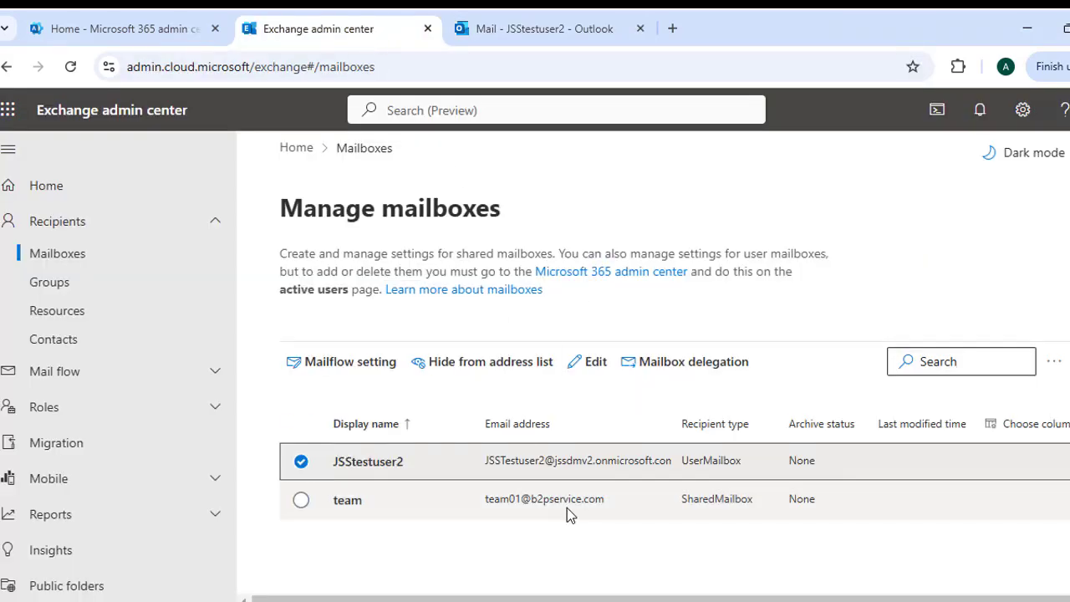
{"action": "left_click", "coordinate": [348, 498]}
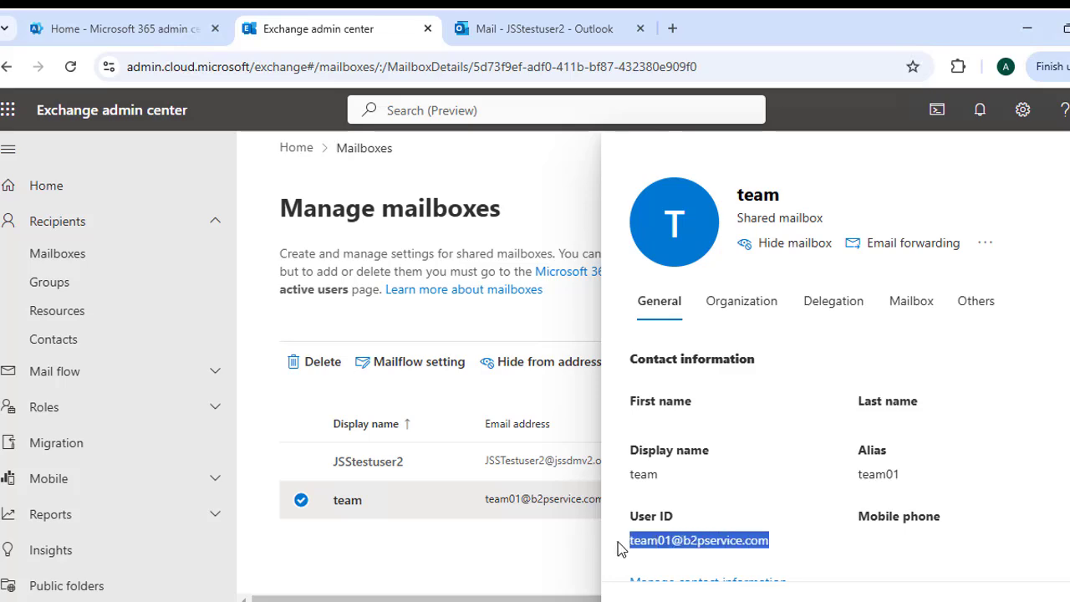
{"action": "left_click", "coordinate": [549, 27]}
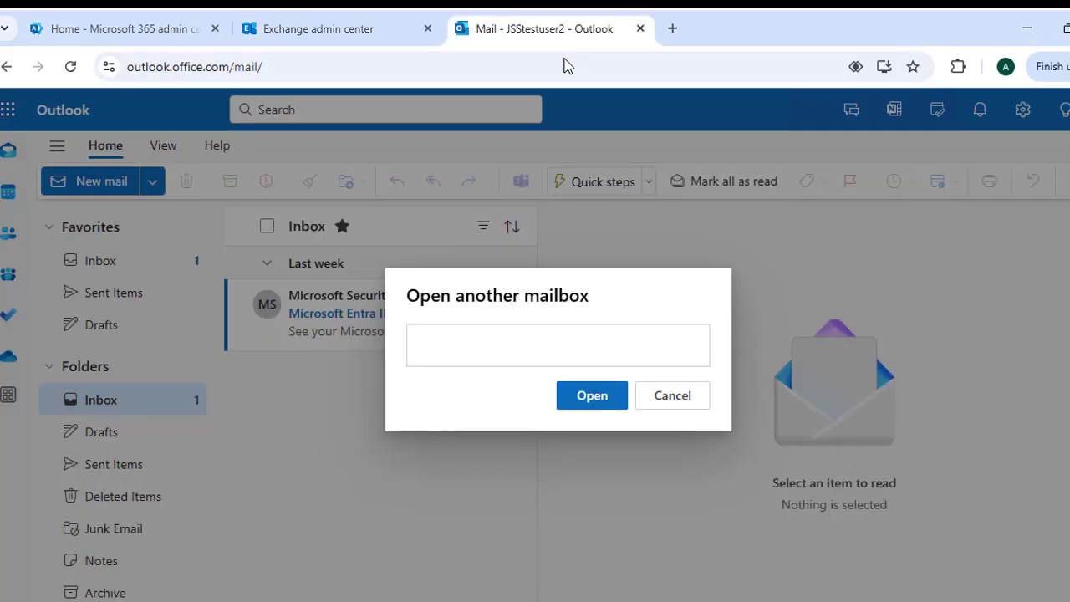
{"action": "left_click", "coordinate": [592, 395]}
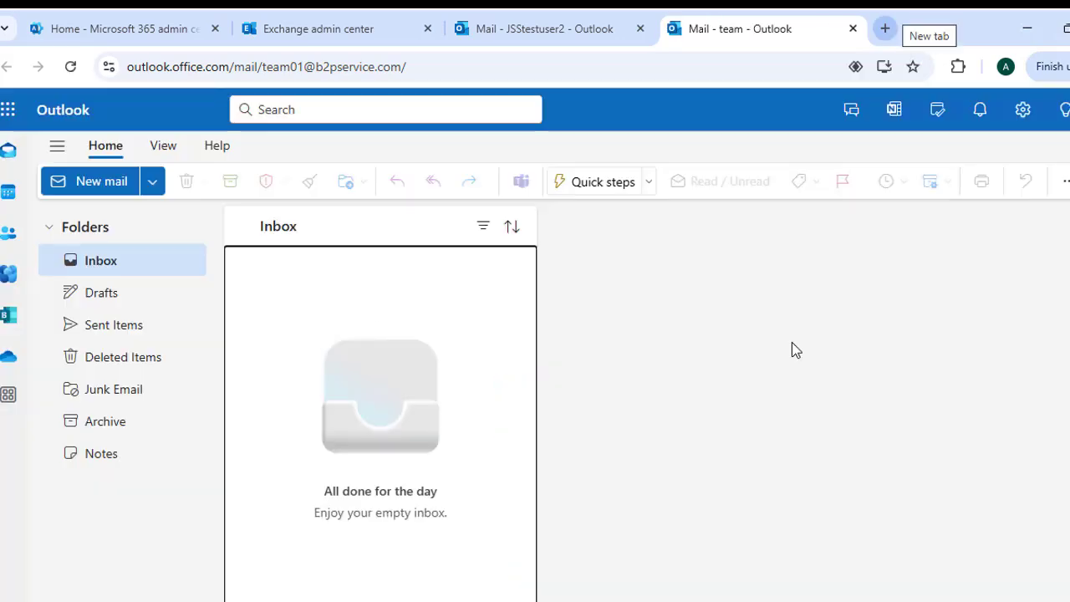
{"action": "mouse_move", "coordinate": [732, 321]}
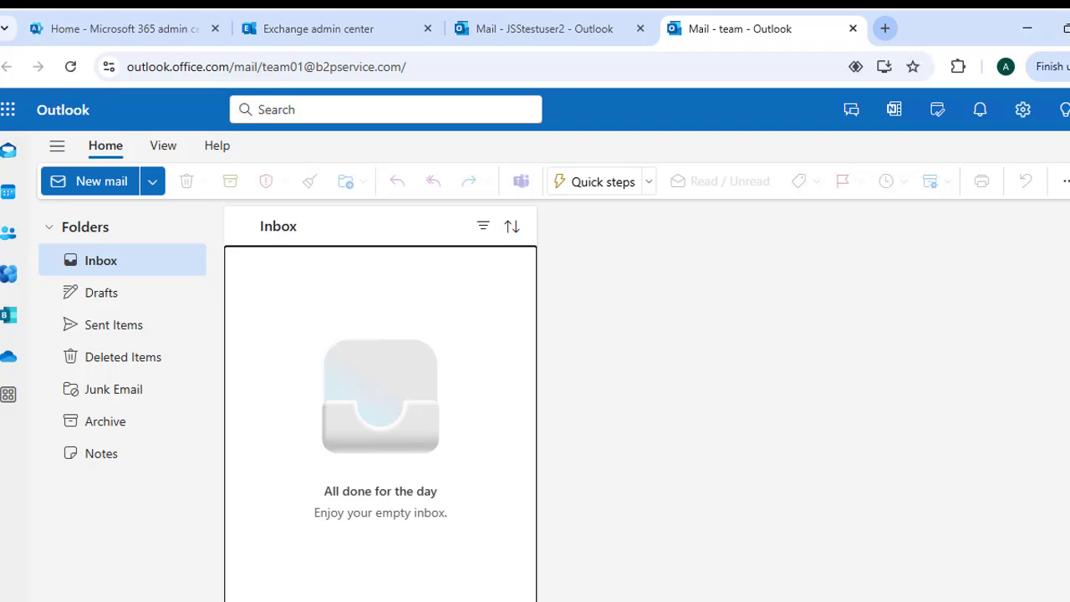
{"action": "mouse_move", "coordinate": [378, 83]}
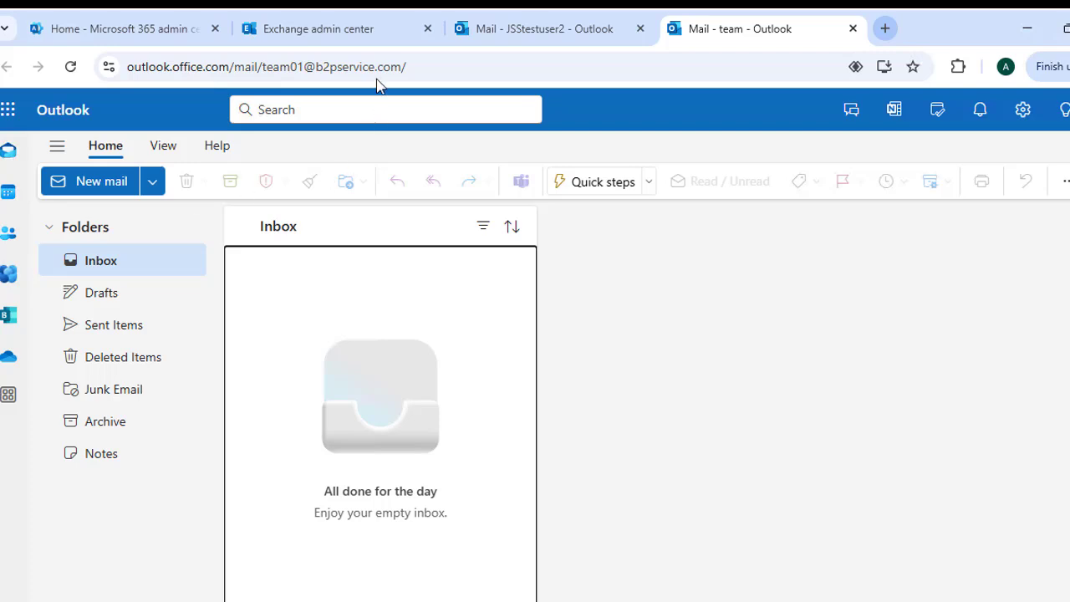
{"action": "left_click", "coordinate": [318, 27]}
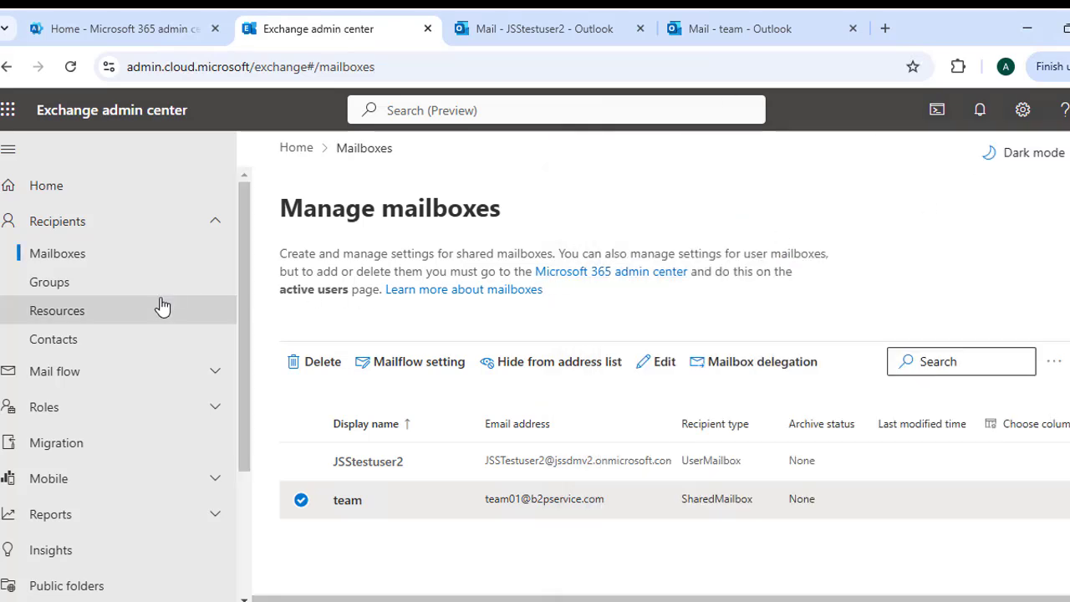
{"action": "mouse_move", "coordinate": [264, 366]}
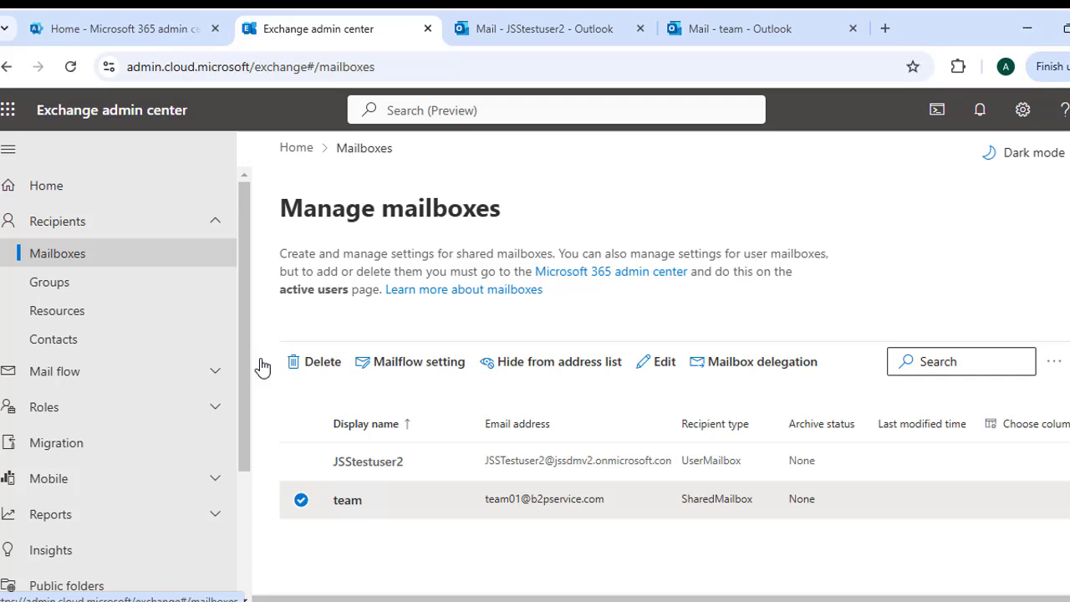
Open JSStestuser2's mailbox details and show the Others tab with convert-to-shared option.
{"action": "left_click", "coordinate": [368, 461]}
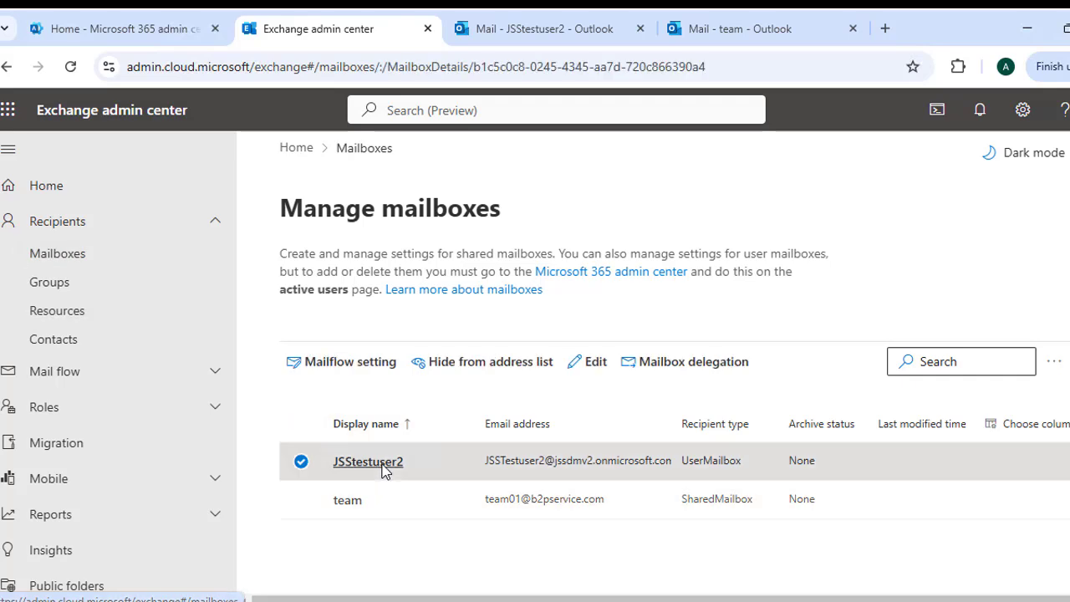
{"action": "left_click", "coordinate": [367, 461]}
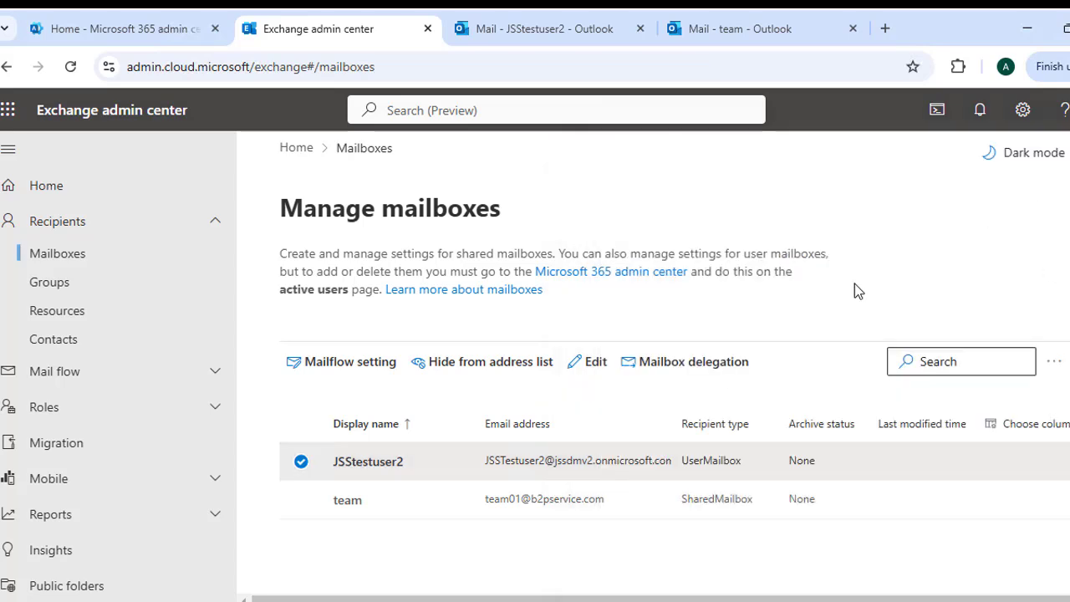
{"action": "mouse_move", "coordinate": [435, 371]}
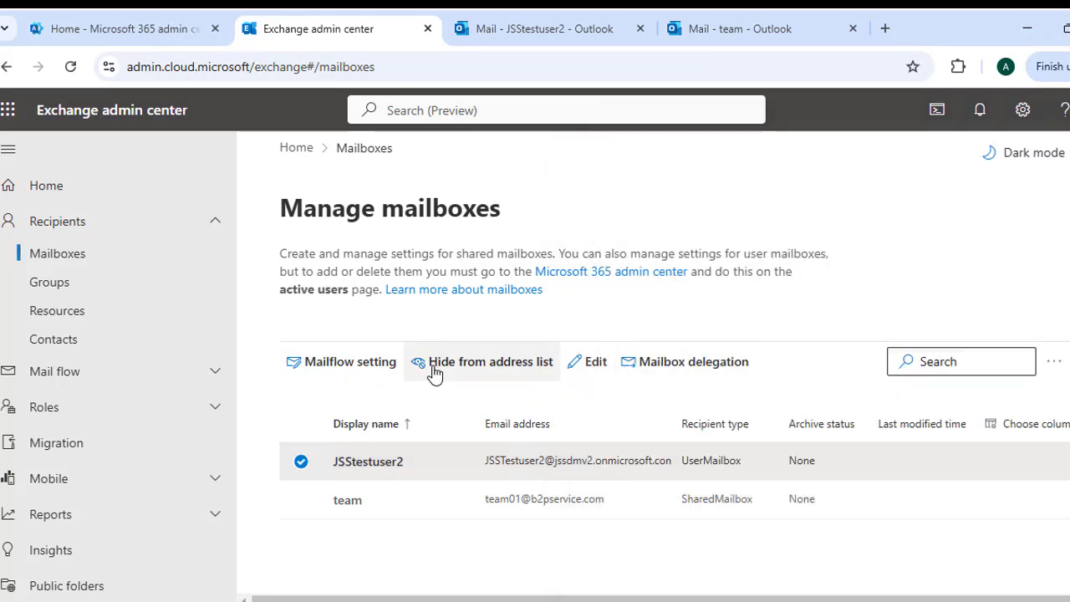
{"action": "mouse_move", "coordinate": [892, 178]}
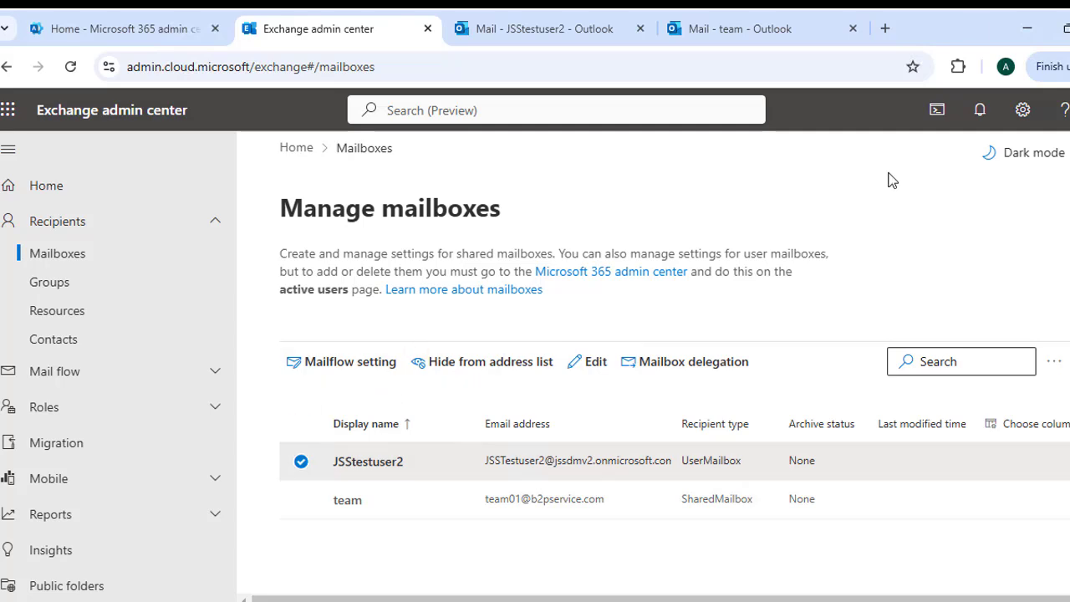
{"action": "left_click", "coordinate": [367, 461]}
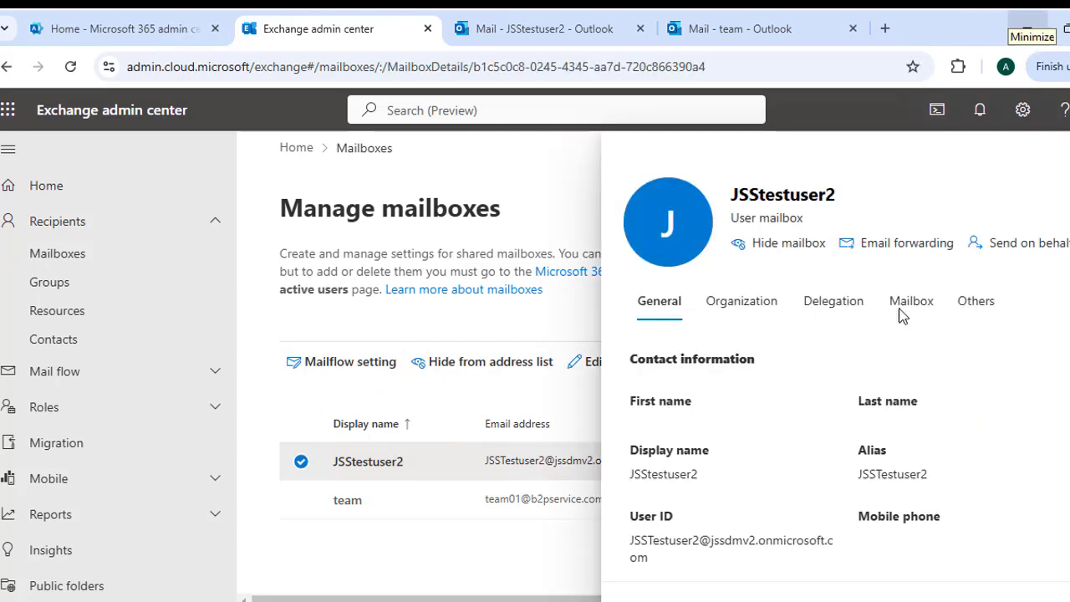
{"action": "left_click", "coordinate": [976, 301]}
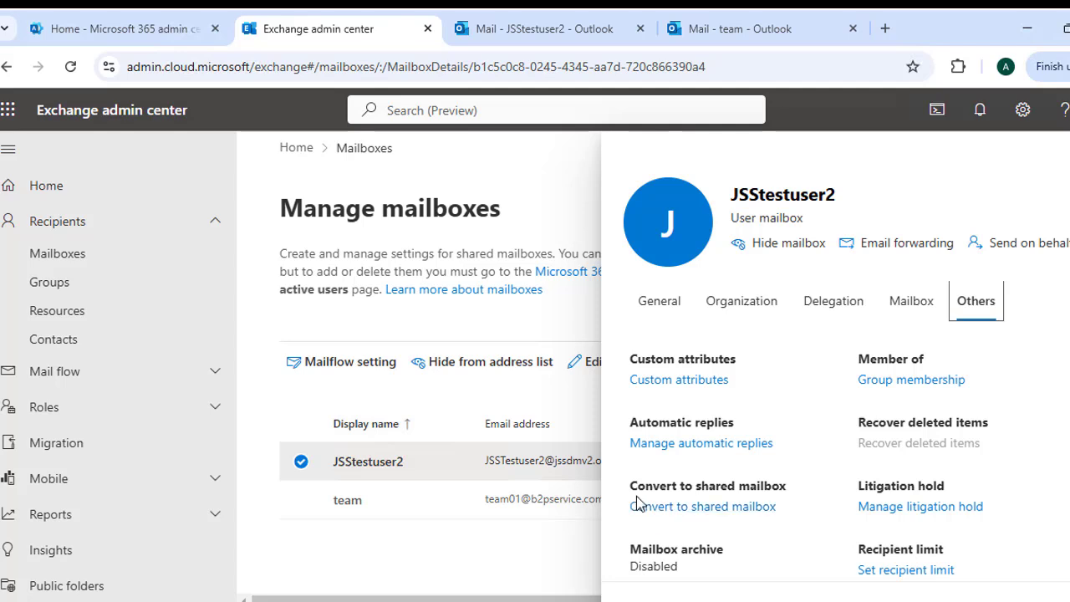
{"action": "mouse_move", "coordinate": [742, 488]}
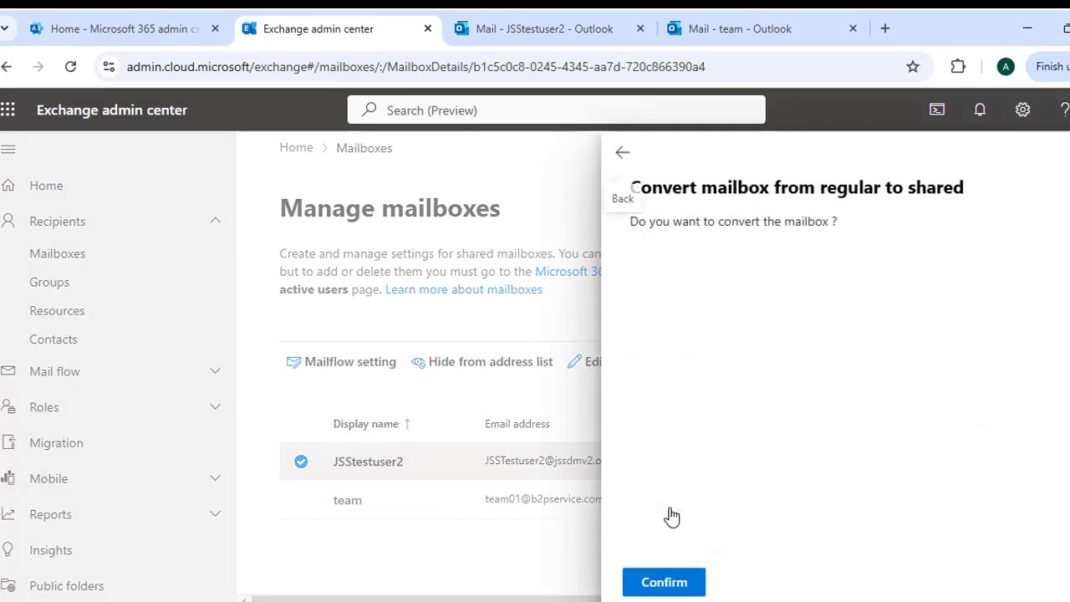
{"action": "mouse_move", "coordinate": [699, 265]}
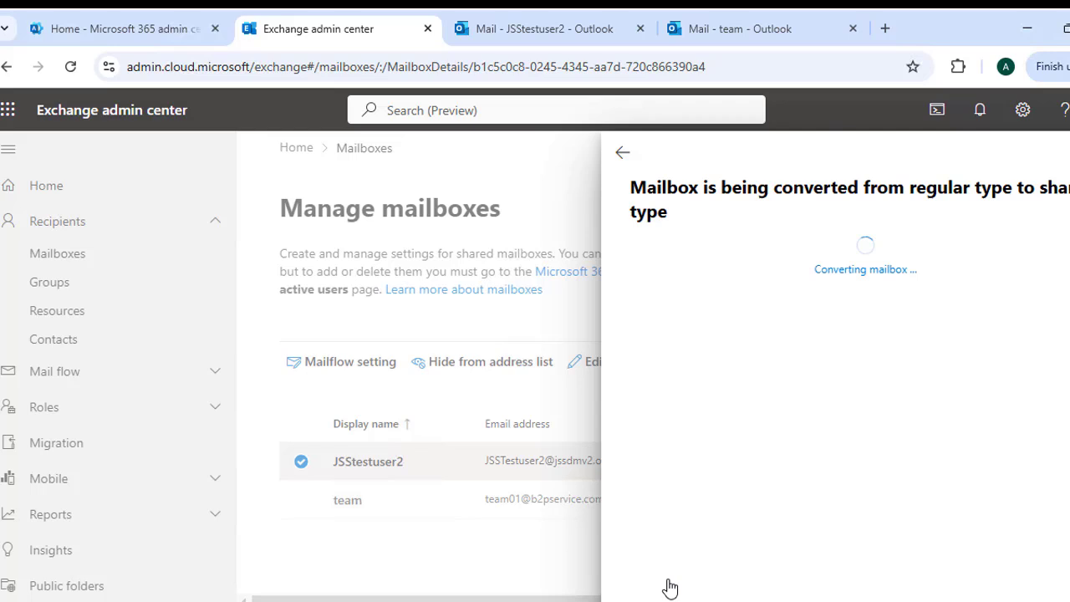
{"action": "mouse_move", "coordinate": [749, 475]}
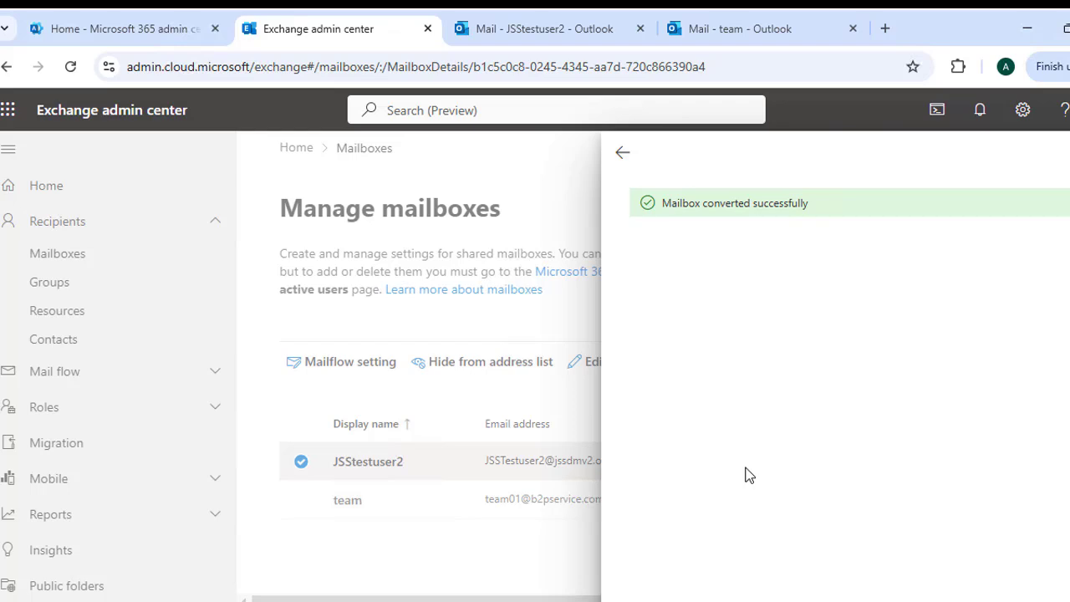
{"action": "mouse_move", "coordinate": [607, 314]}
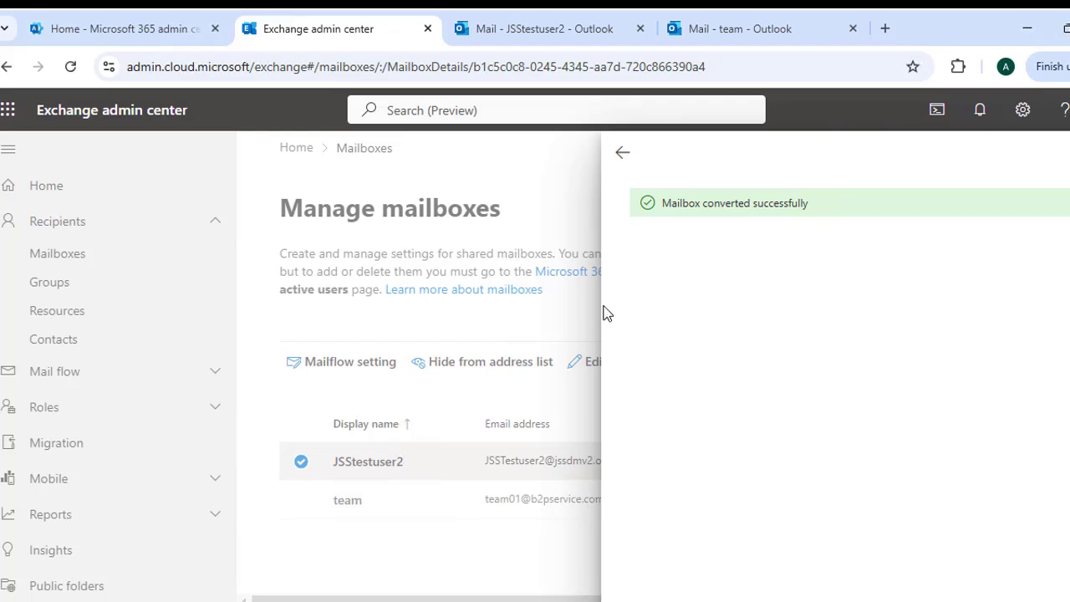
{"action": "mouse_move", "coordinate": [993, 167]}
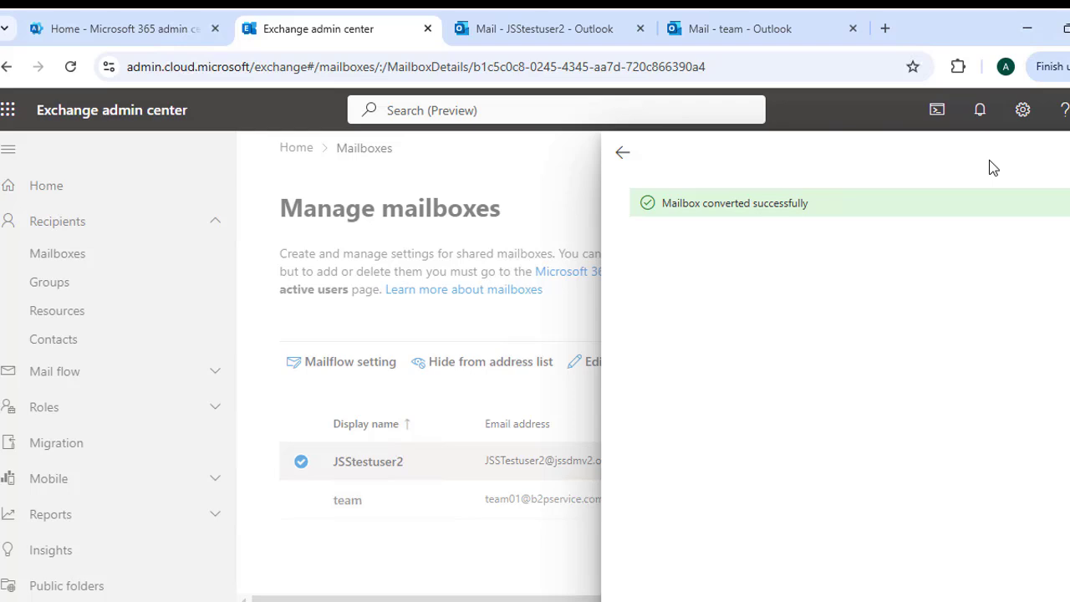
Close the conversion result panel after JSStestuser2 is converted to a shared mailbox.
{"action": "left_click", "coordinate": [622, 152]}
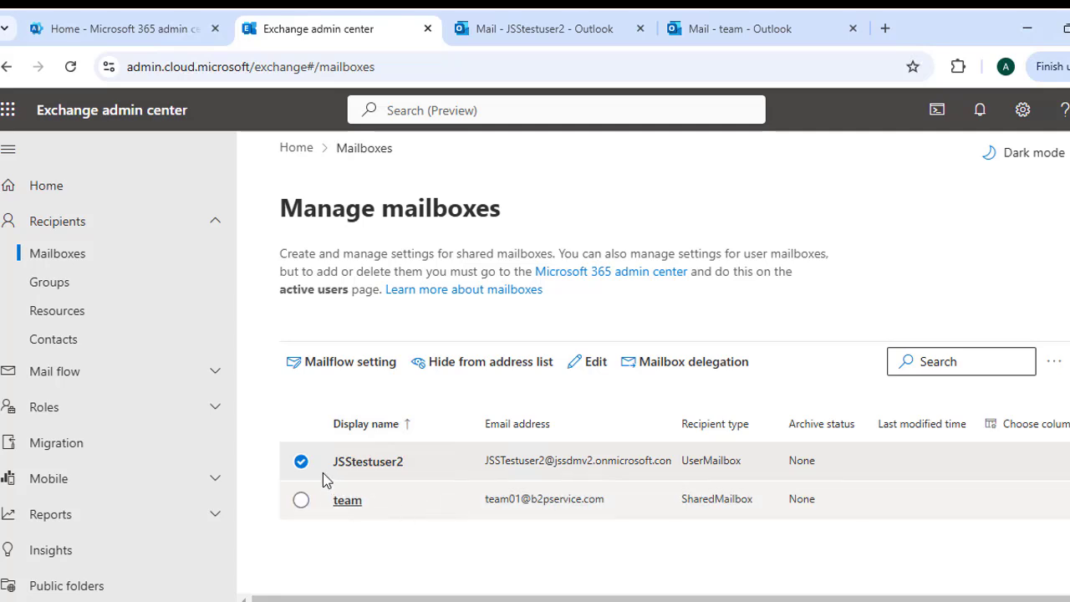
Refresh the list showing JSStestuser2 as SharedMailbox and select the team mailbox row.
{"action": "left_click", "coordinate": [367, 461]}
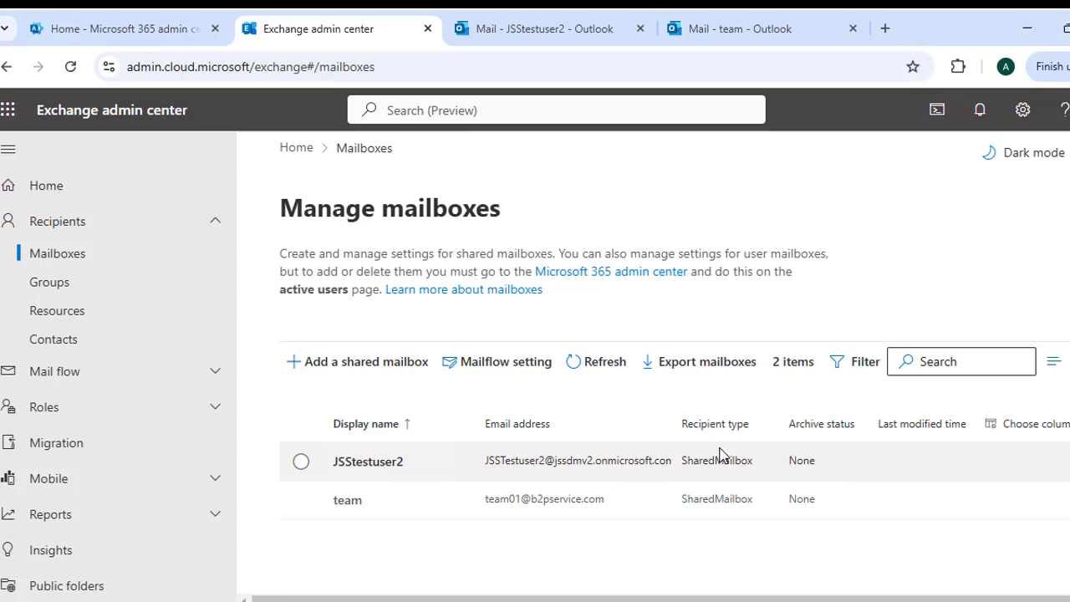
{"action": "mouse_move", "coordinate": [655, 483]}
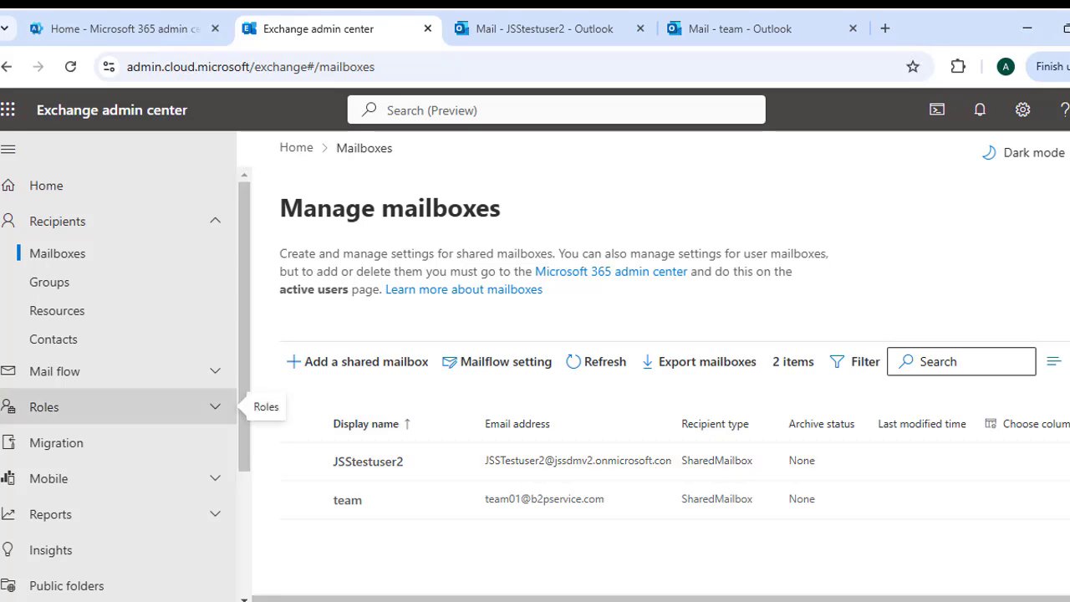
{"action": "mouse_move", "coordinate": [488, 482]}
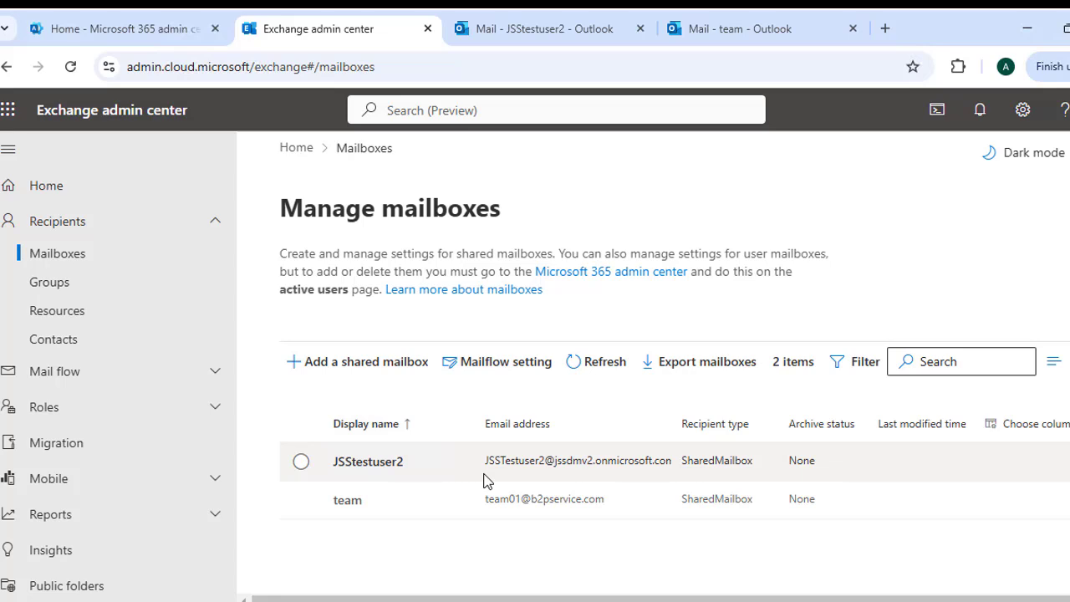
{"action": "left_click", "coordinate": [301, 499]}
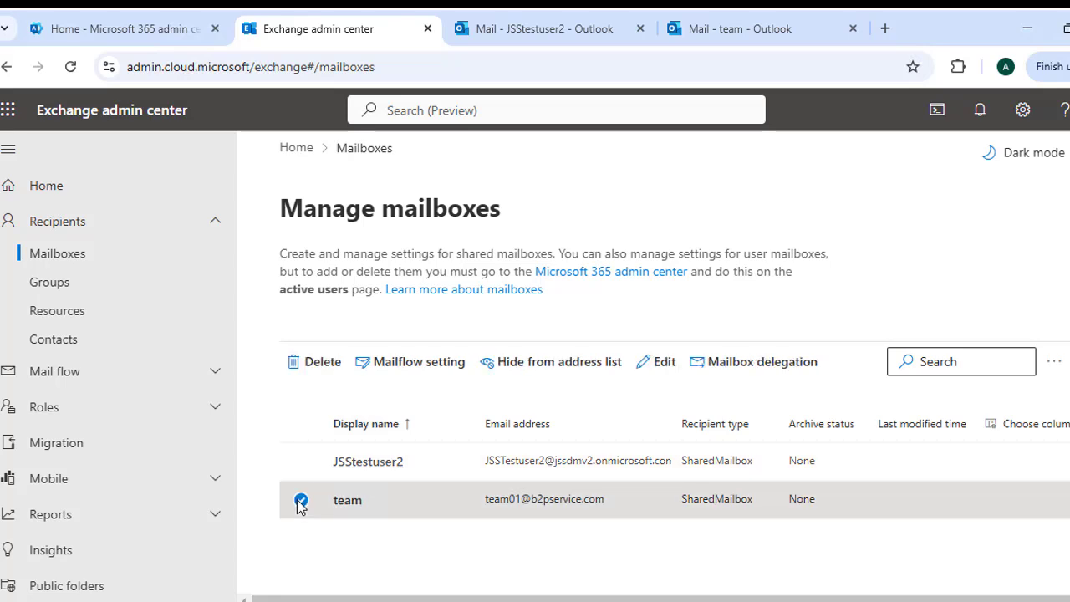
Delete the 'team' shared mailbox and confirm the deletion.
{"action": "left_click", "coordinate": [321, 361]}
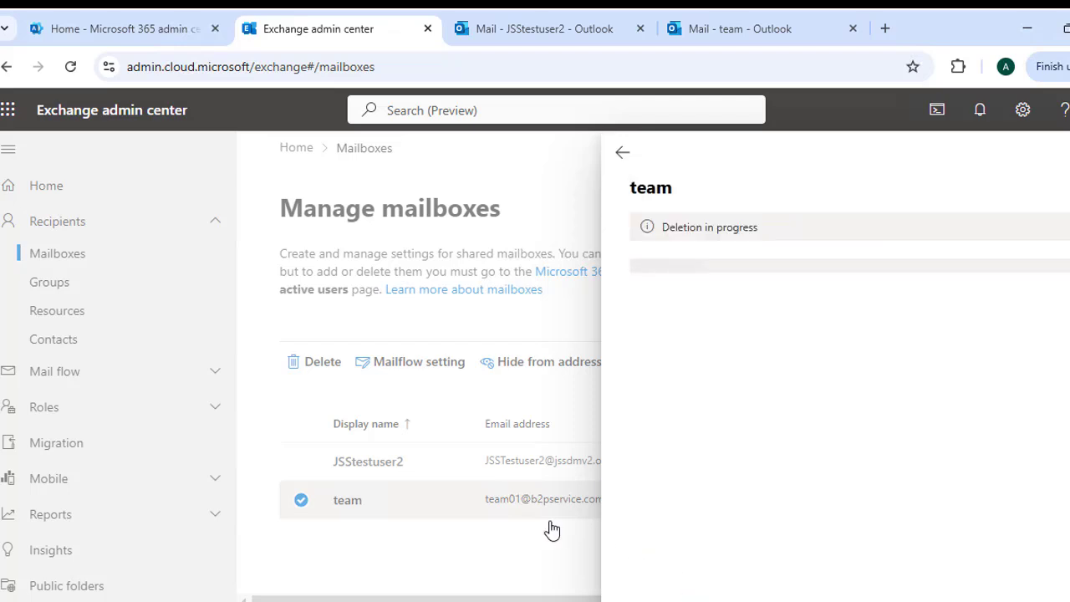
{"action": "mouse_move", "coordinate": [458, 492]}
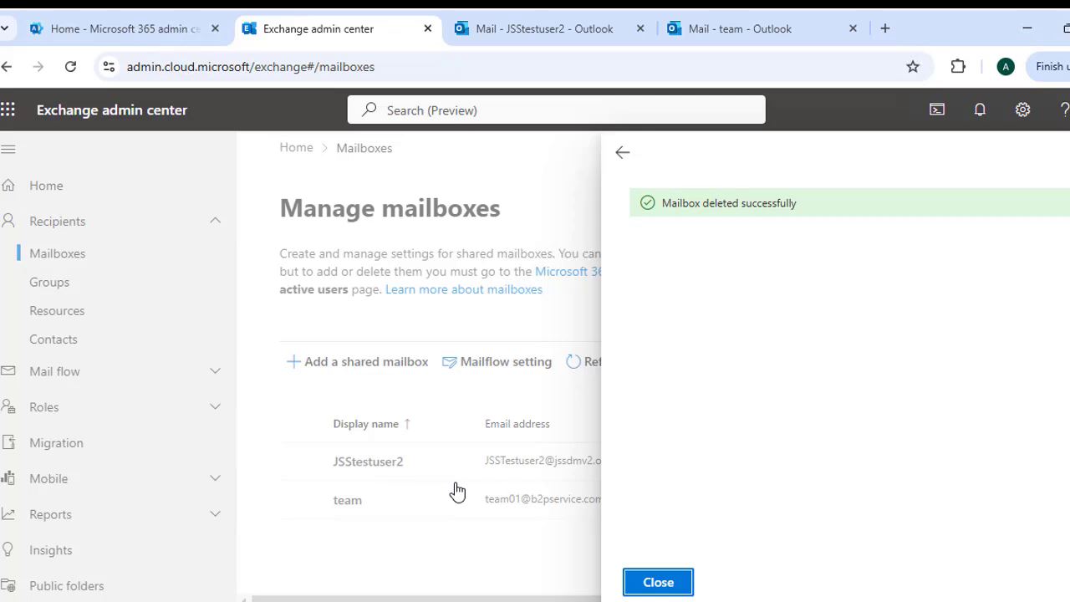
{"action": "mouse_move", "coordinate": [676, 582]}
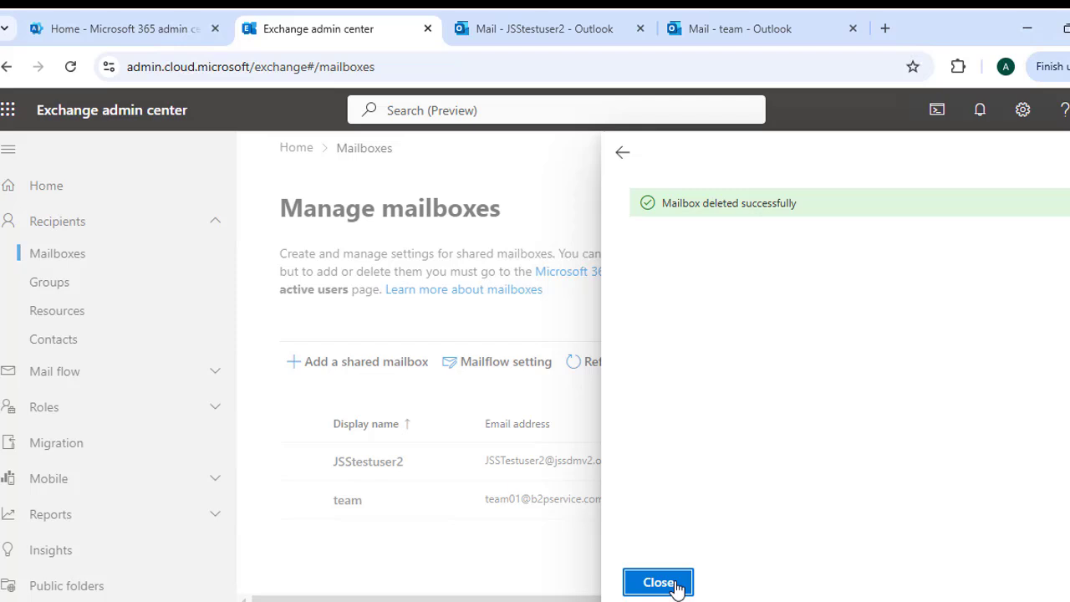